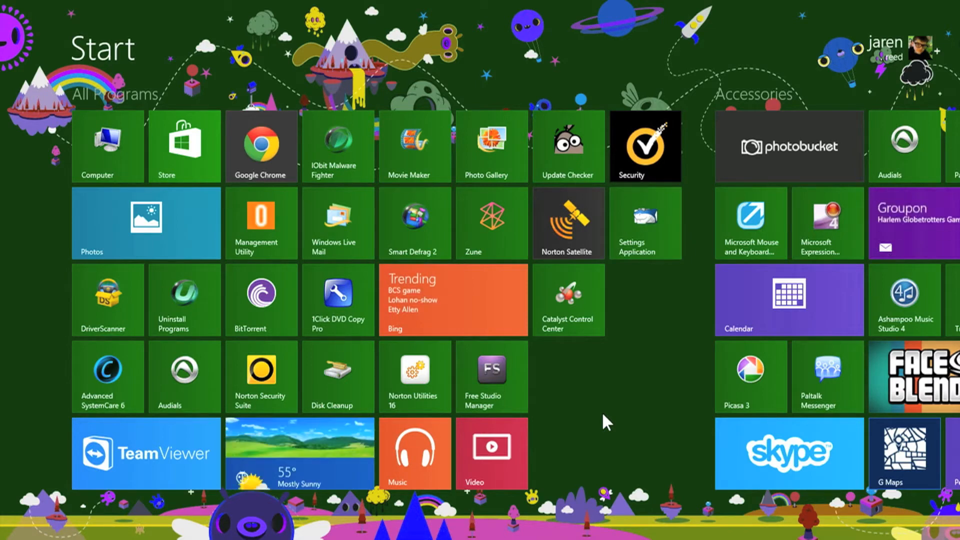
Step: Browse the TeamViewer Touch store listing screenshots and launch the app
left_click(147, 453)
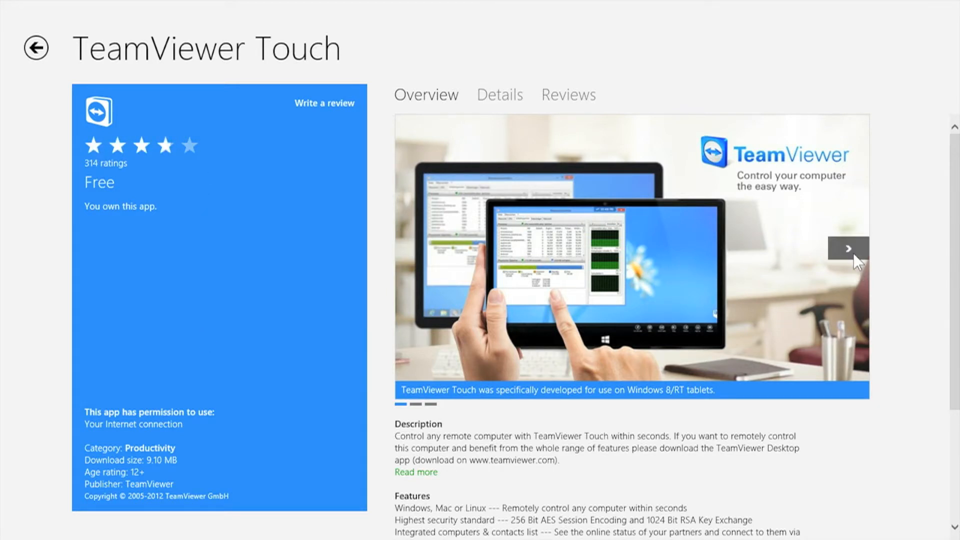
left_click(848, 248)
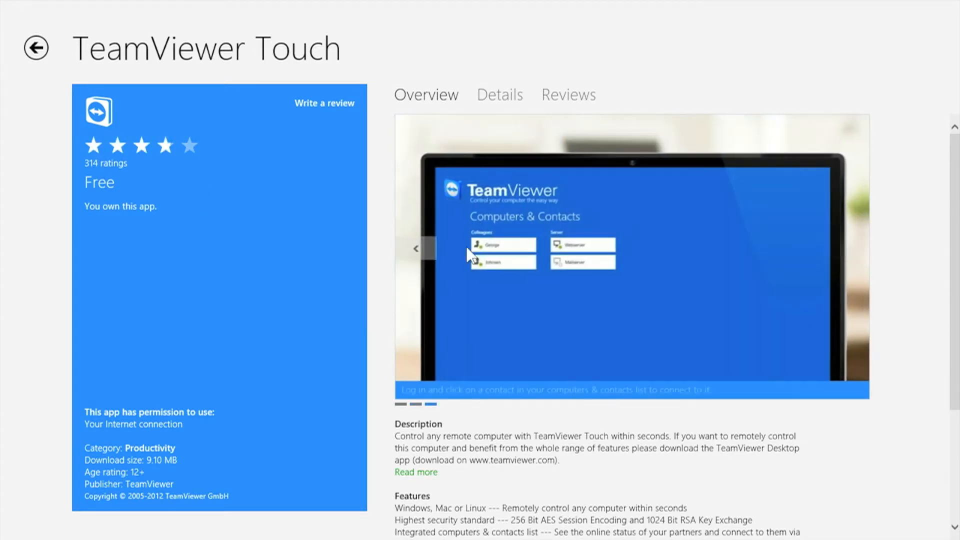
left_click(417, 248)
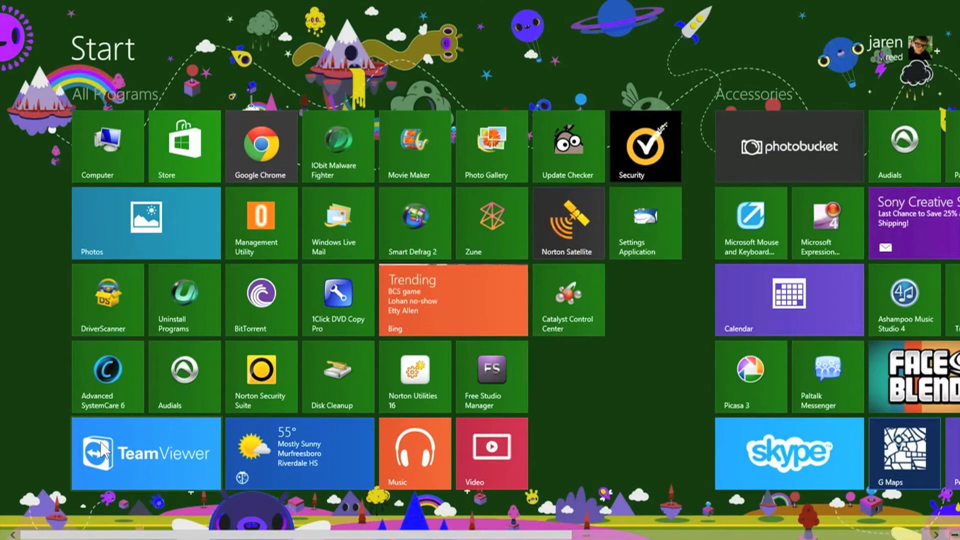
left_click(146, 453)
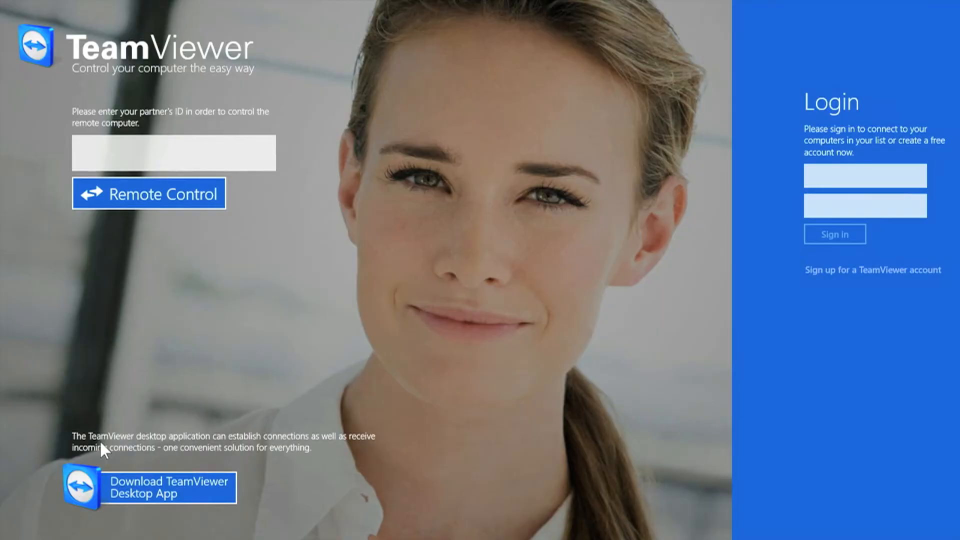
left_click(173, 153)
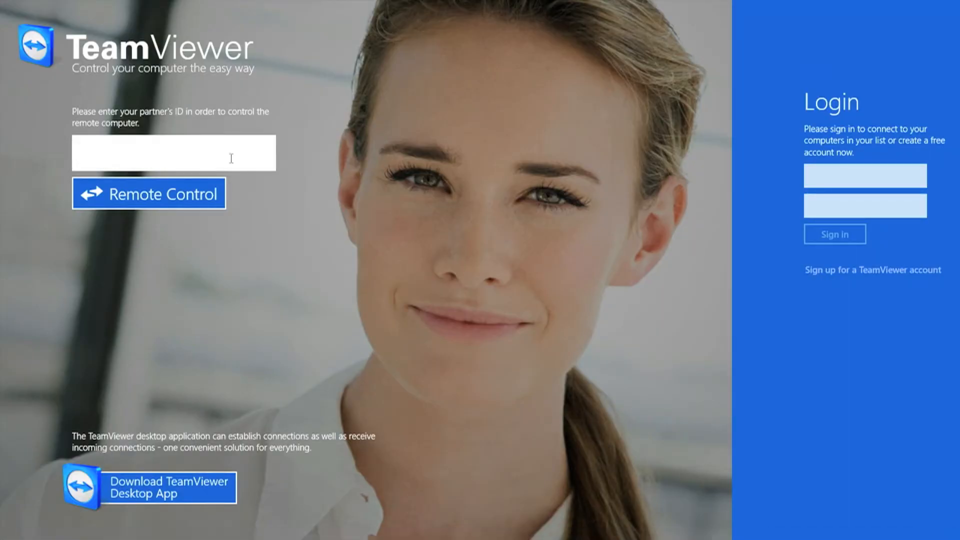
left_click(171, 152)
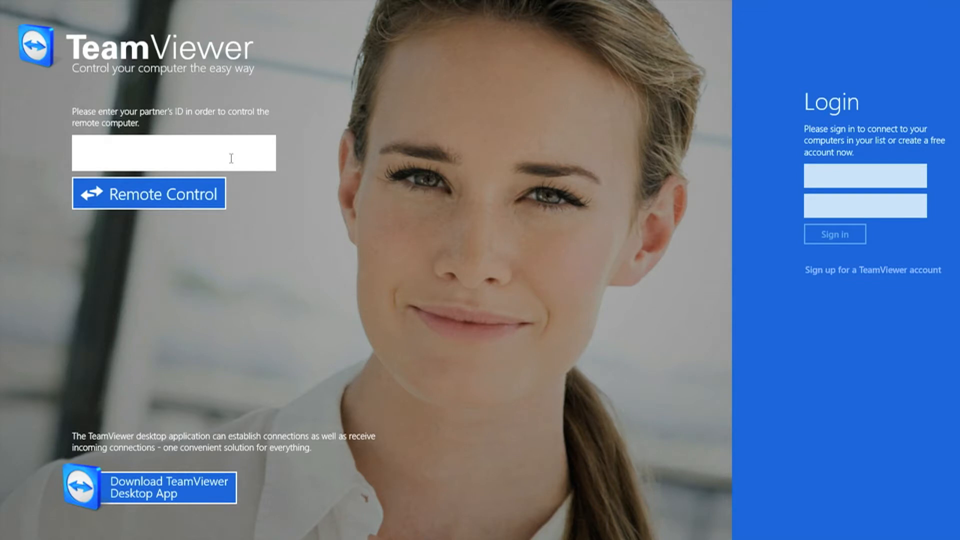
type("81")
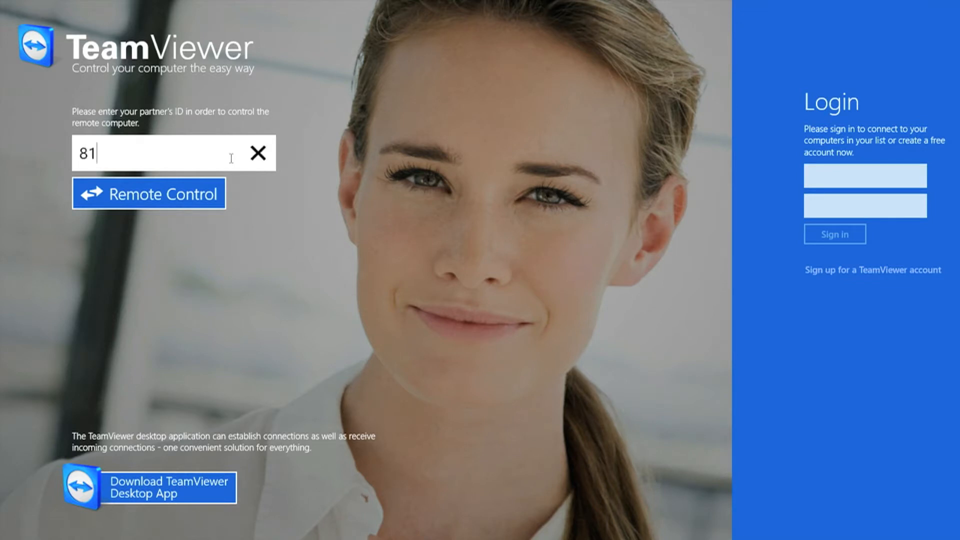
type("9")
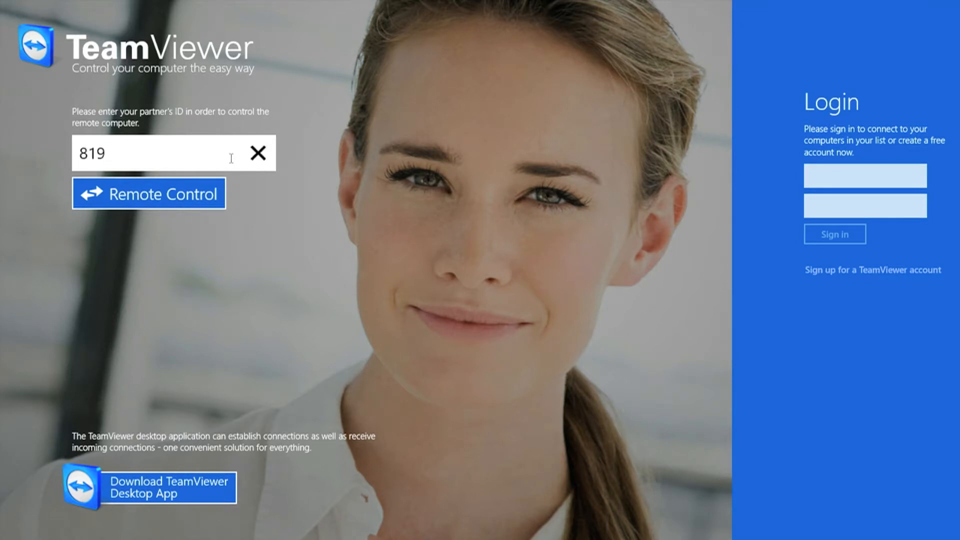
type("92")
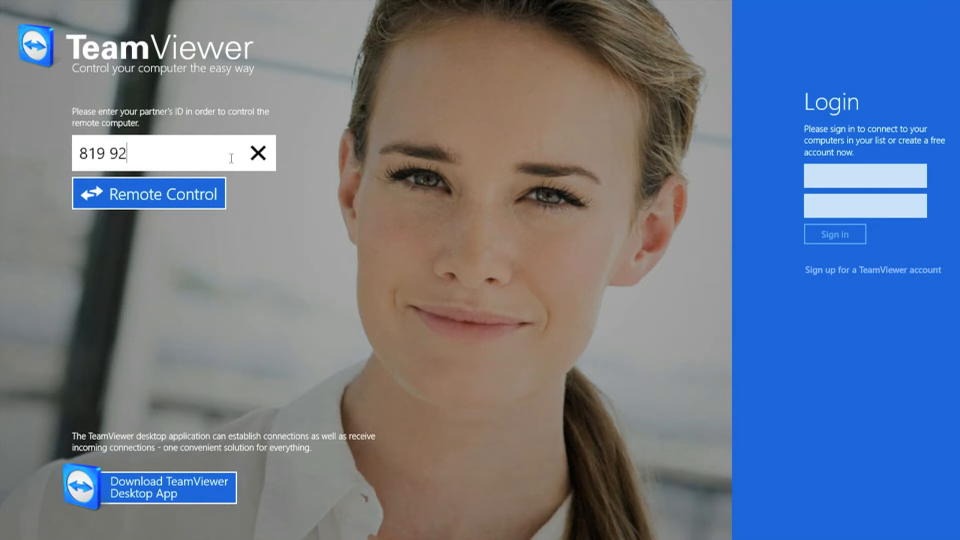
type("6")
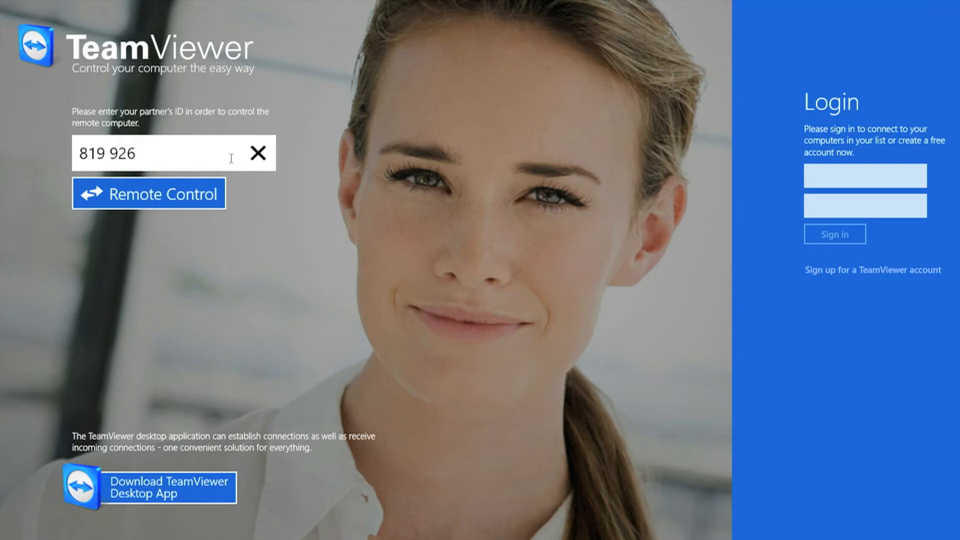
type("271")
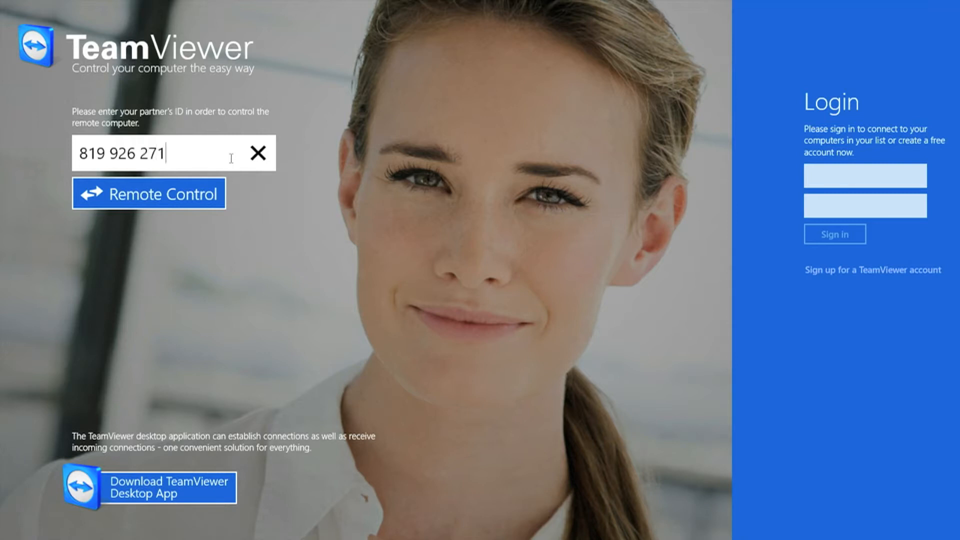
left_click(149, 194)
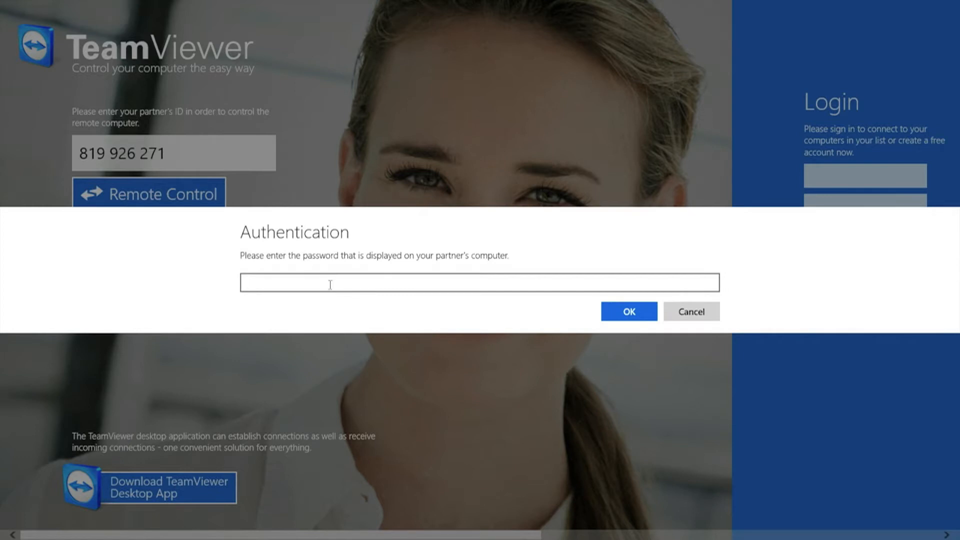
Step: Submit the partner's password to open the remote Mac session
type("•")
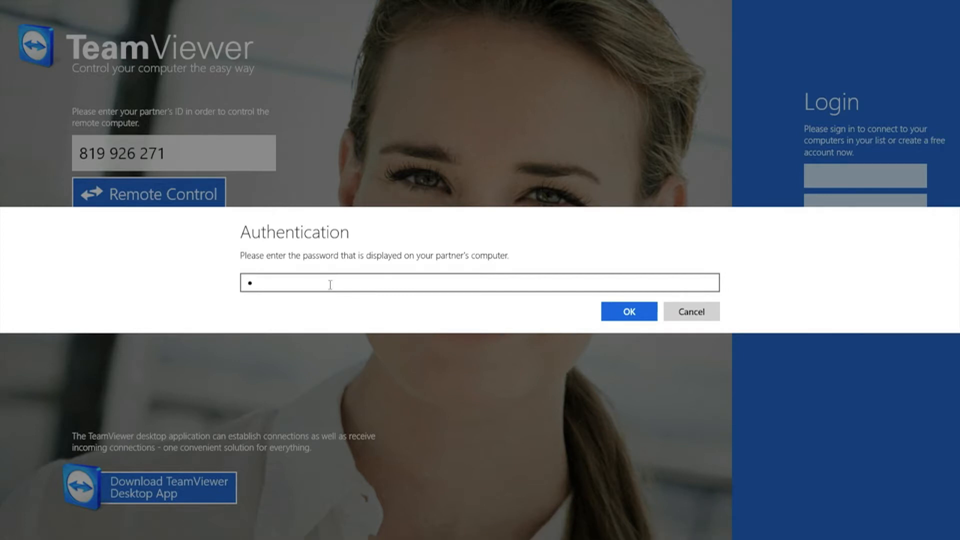
type("•")
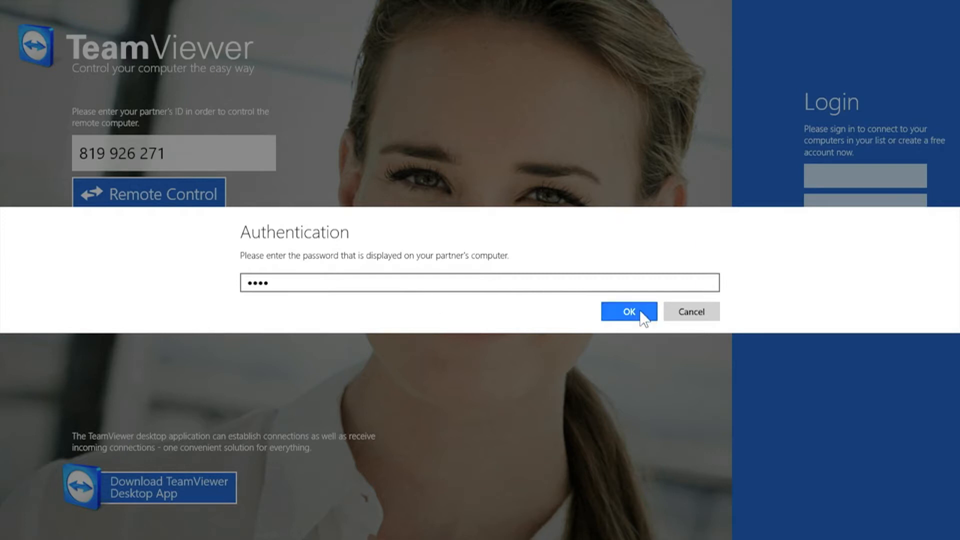
left_click(628, 311)
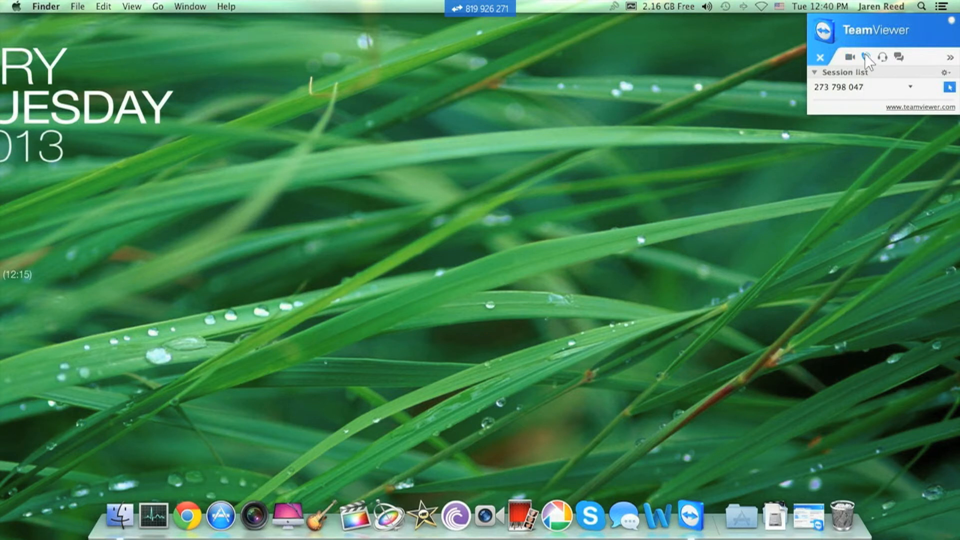
mouse_move(888, 69)
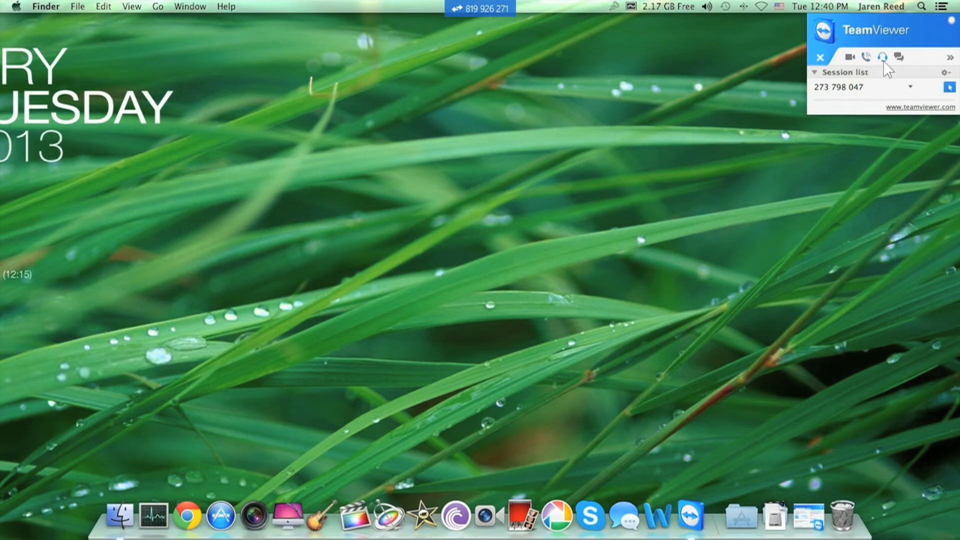
left_click(900, 57)
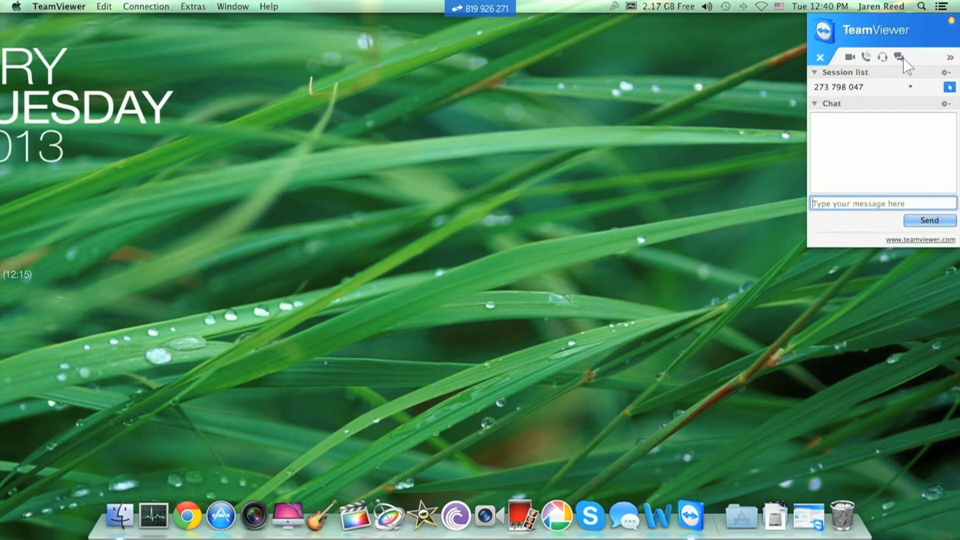
mouse_move(952, 68)
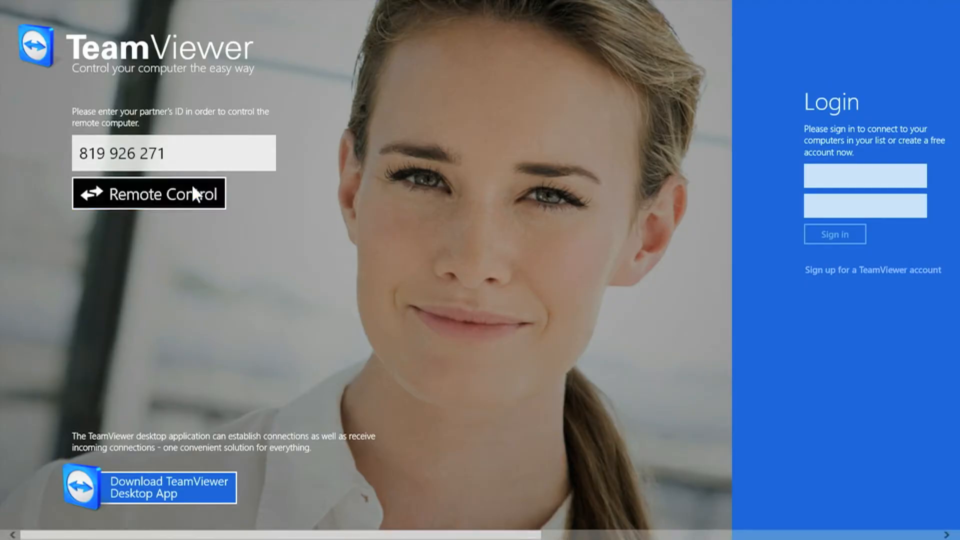
left_click(148, 193)
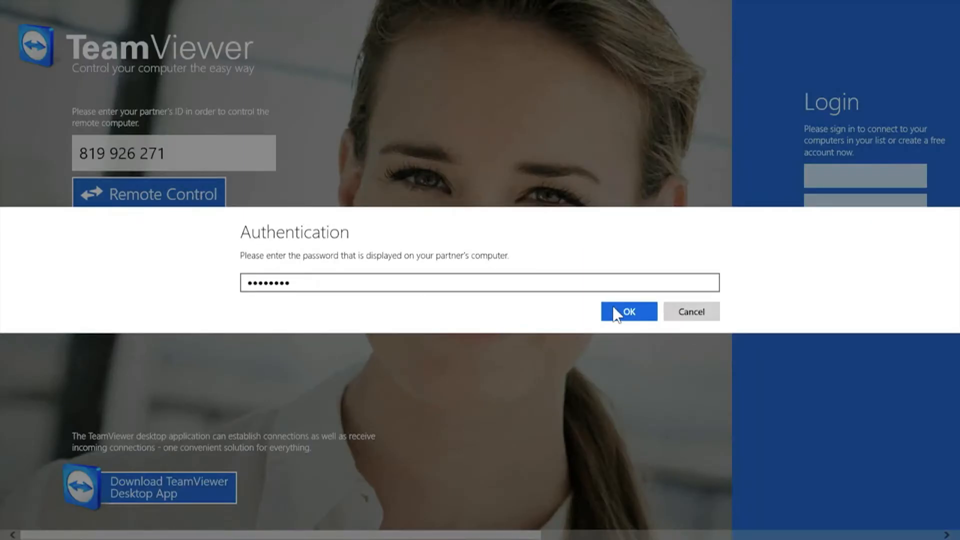
left_click(627, 312)
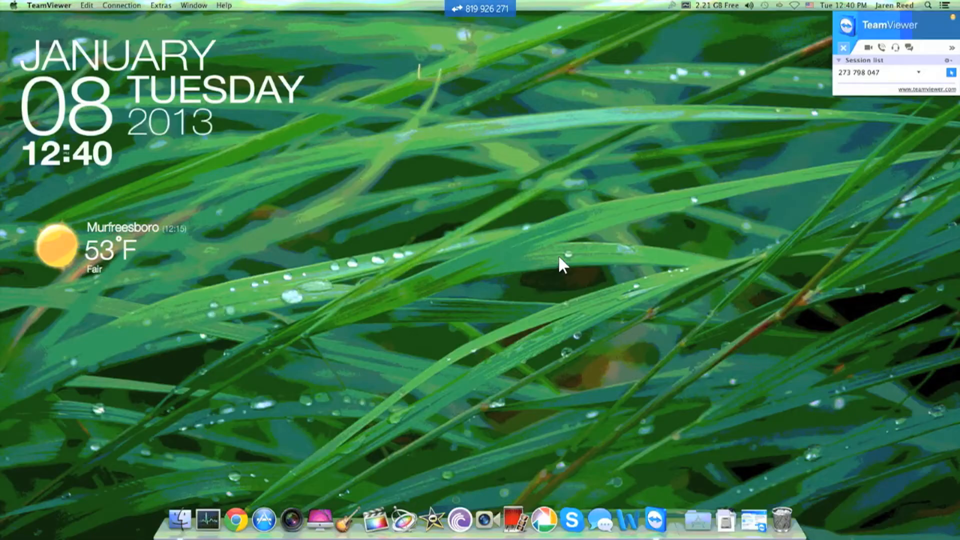
left_click(14, 5)
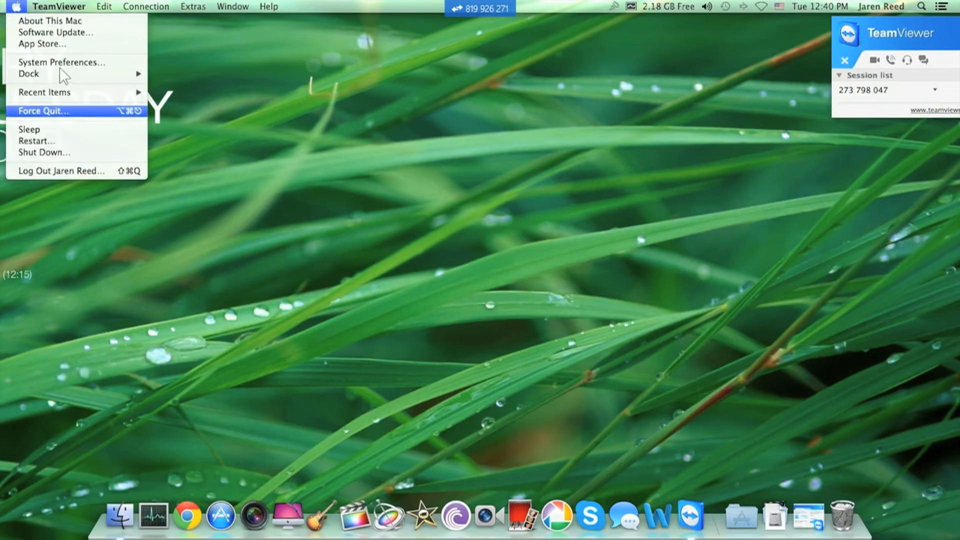
mouse_move(237, 166)
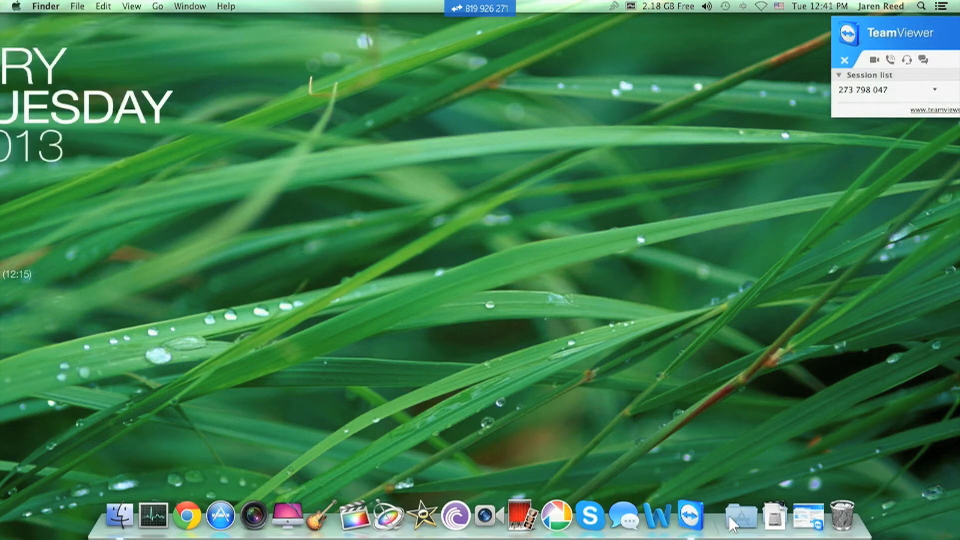
left_click(740, 516)
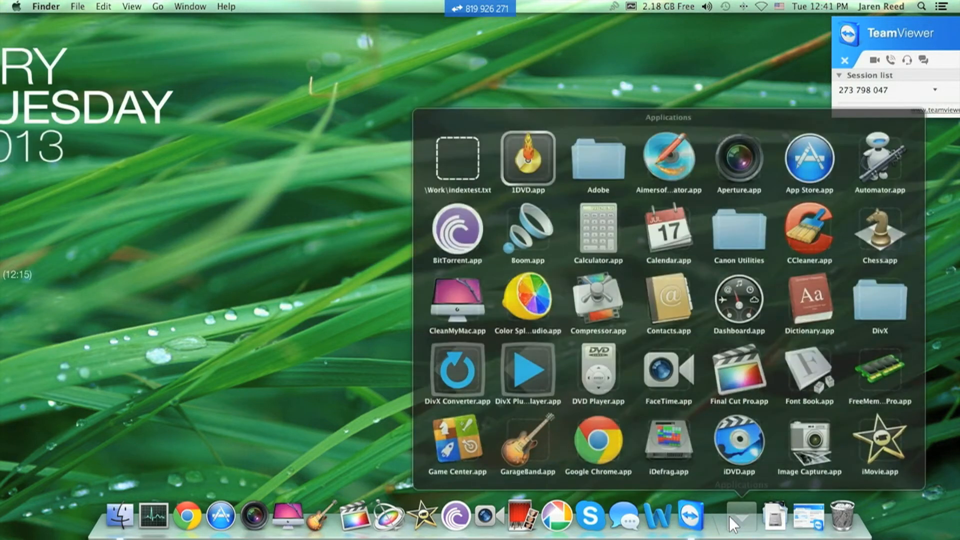
left_click(740, 518)
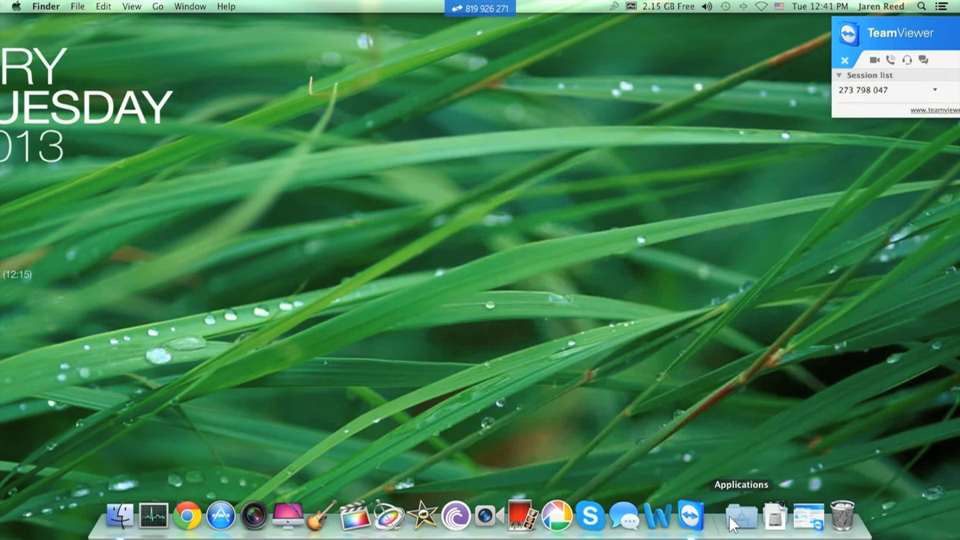
left_click(739, 516)
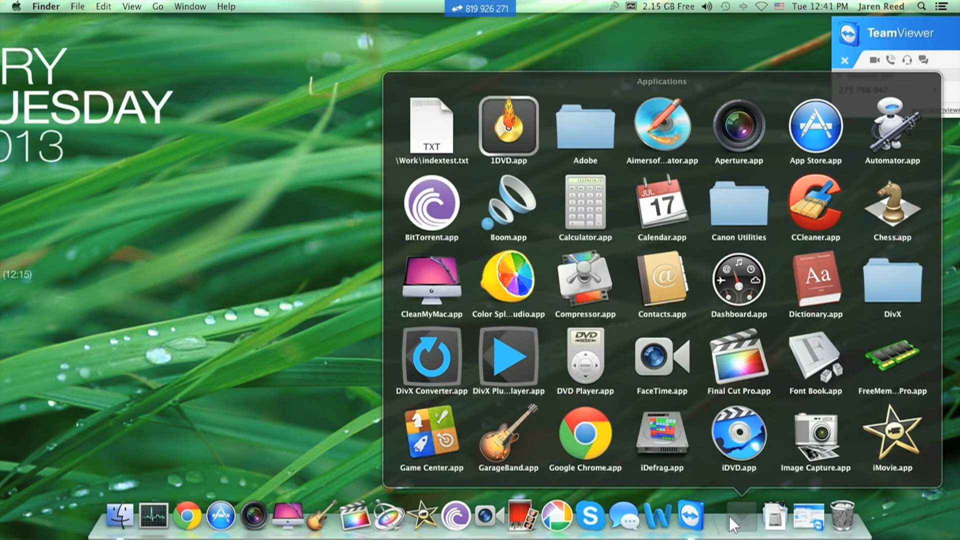
left_click(101, 248)
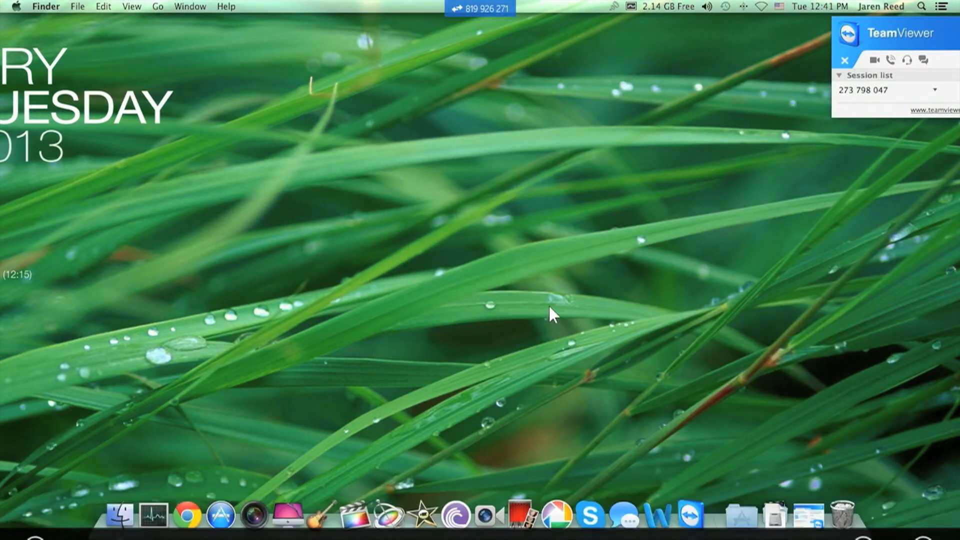
right_click(415, 74)
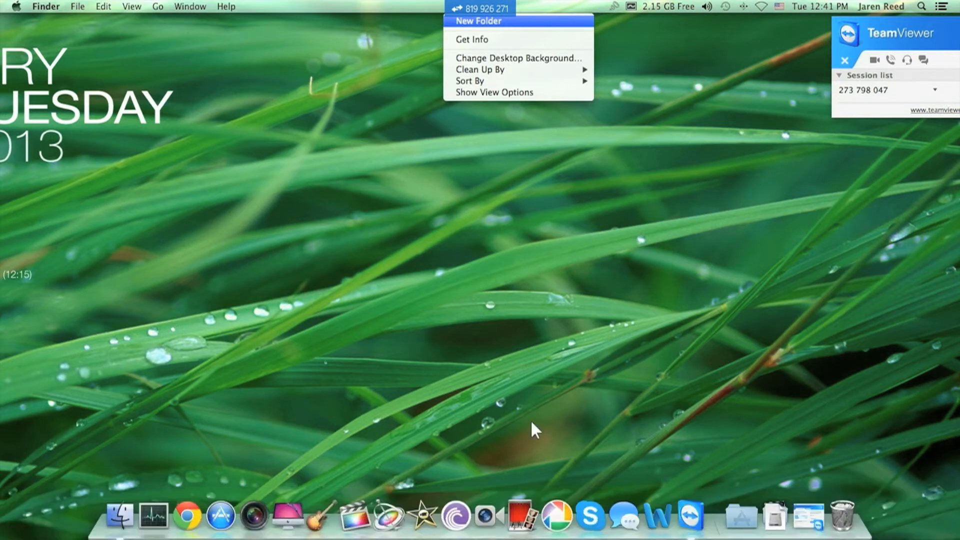
mouse_move(306, 477)
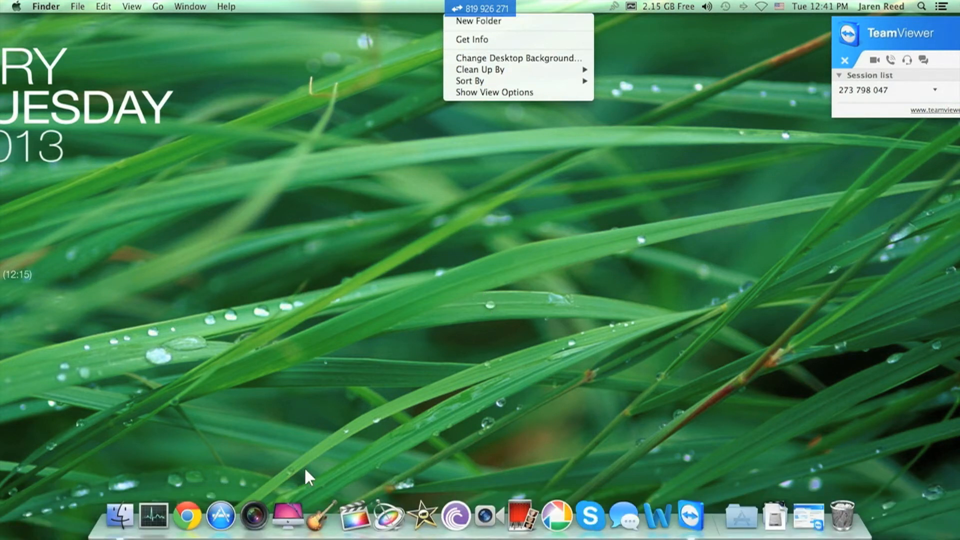
mouse_move(586, 31)
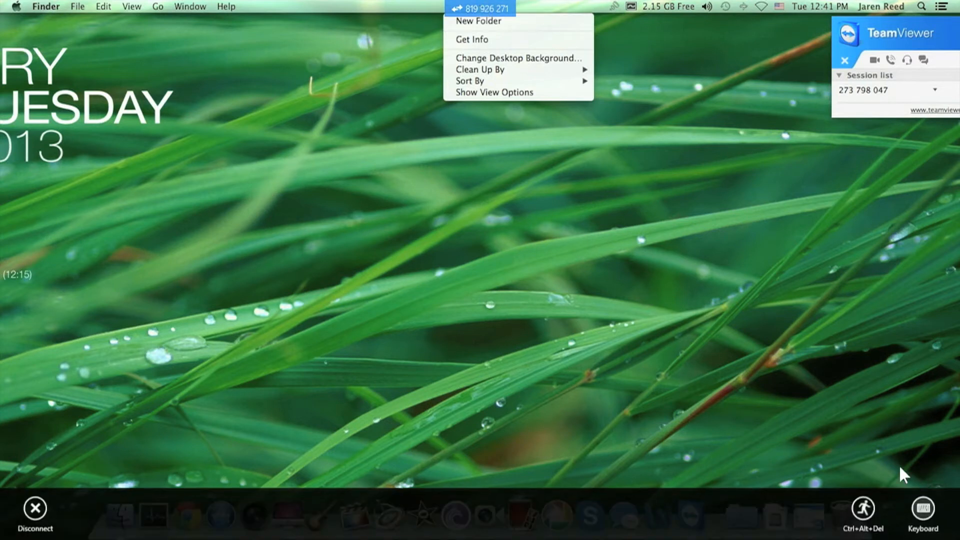
mouse_move(513, 158)
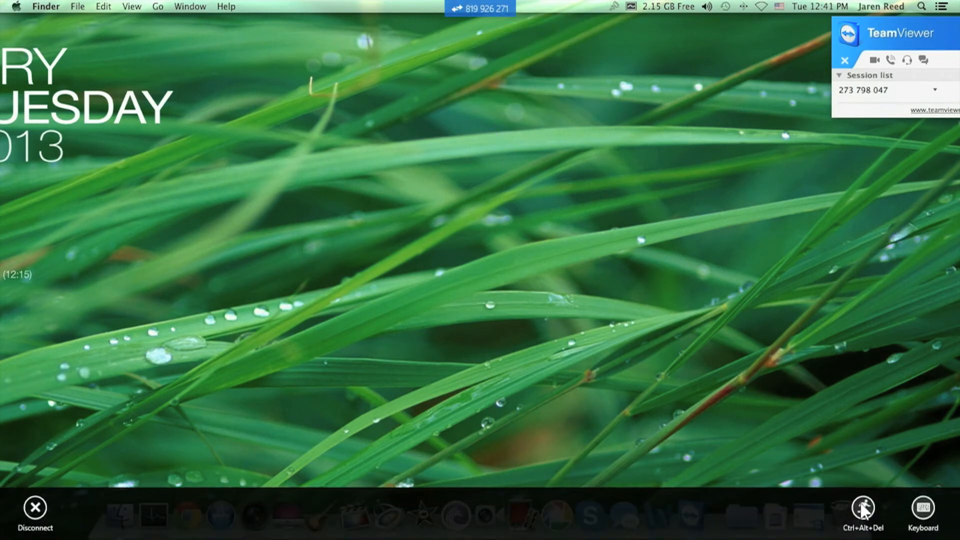
mouse_move(641, 360)
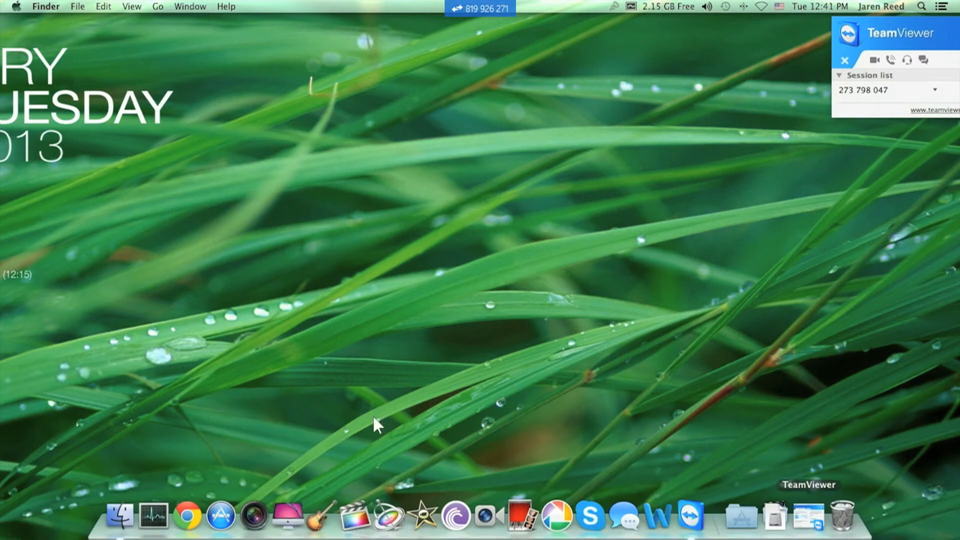
left_click(16, 7)
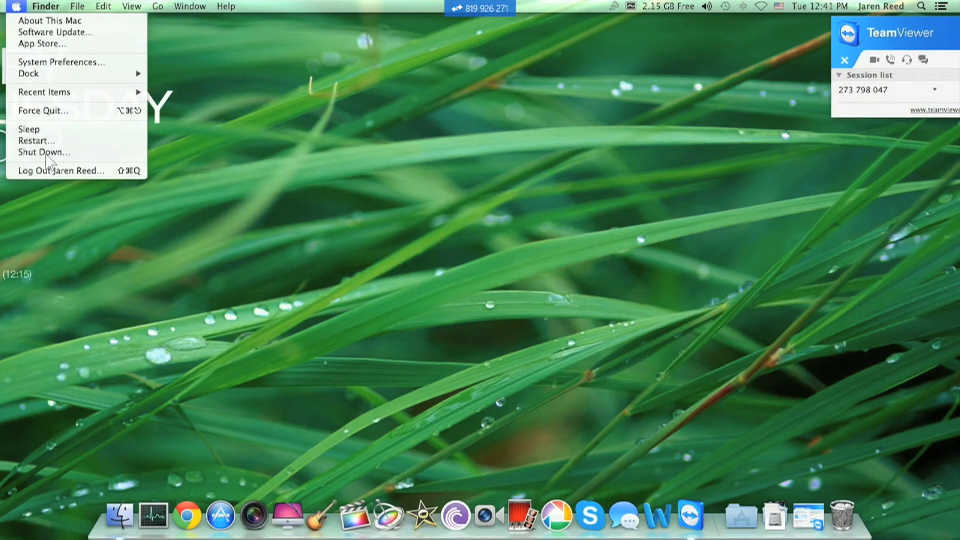
mouse_move(61, 62)
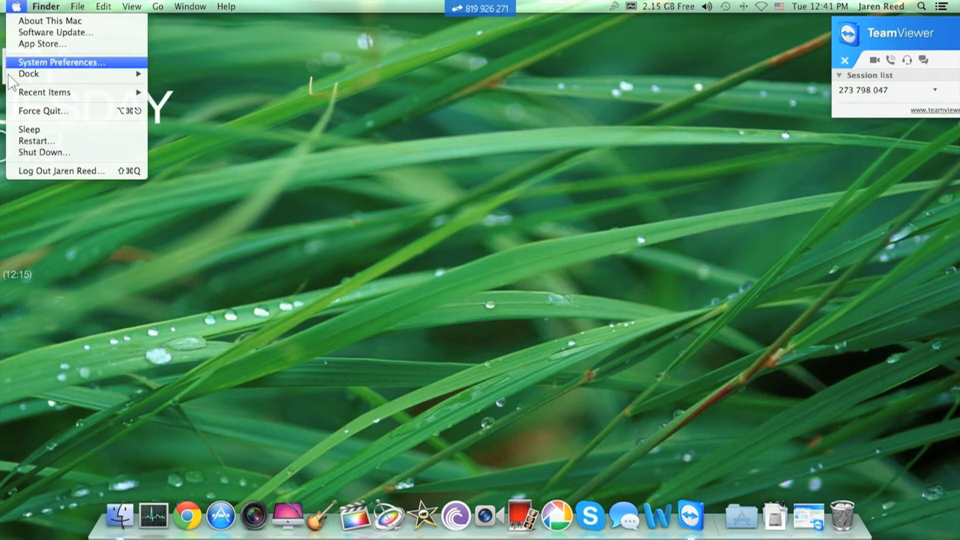
mouse_move(77, 147)
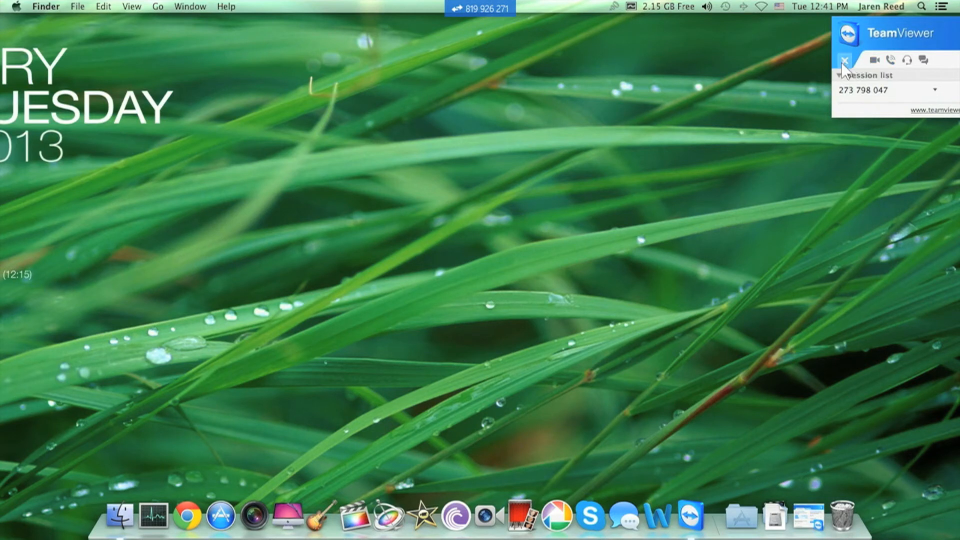
mouse_move(900, 40)
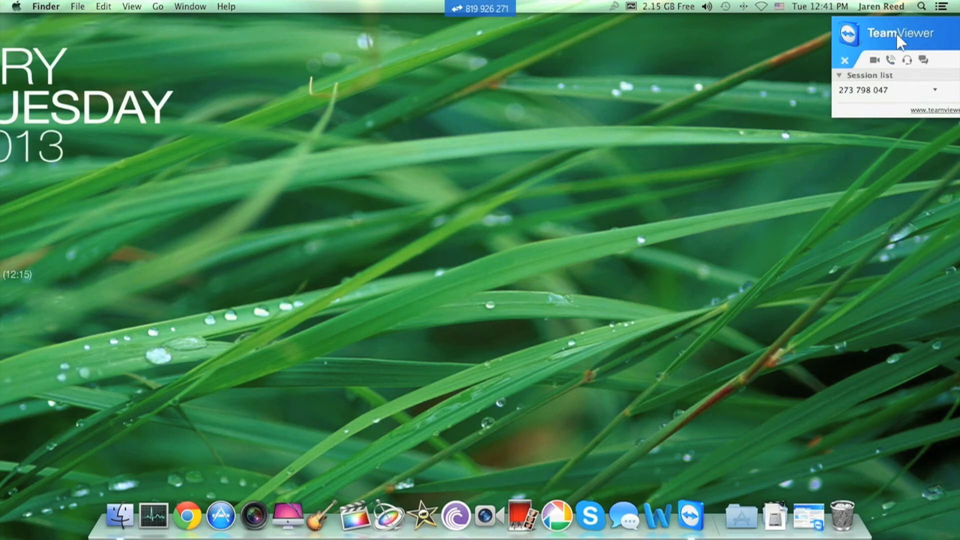
Step: Bring the TeamViewer panel to the front on the remote Mac
left_click(891, 38)
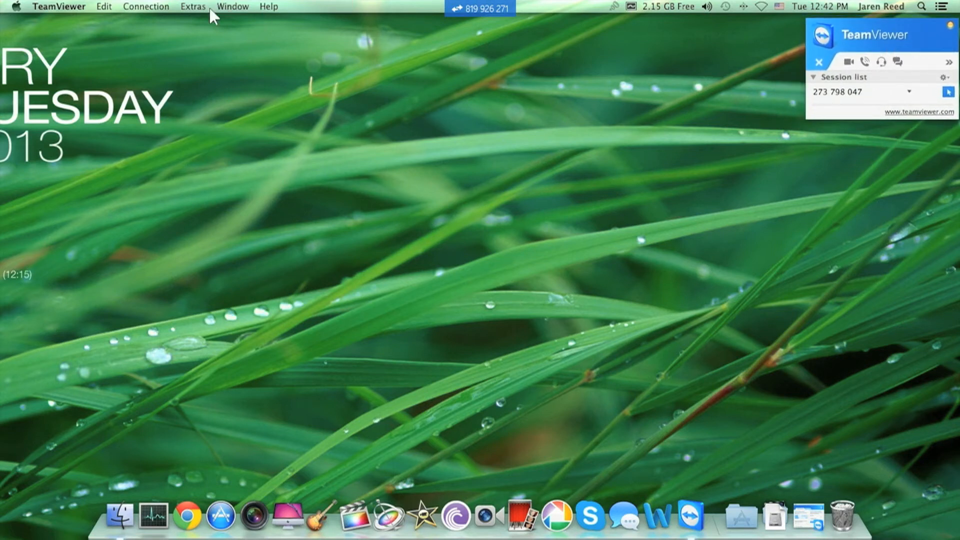
left_click(192, 6)
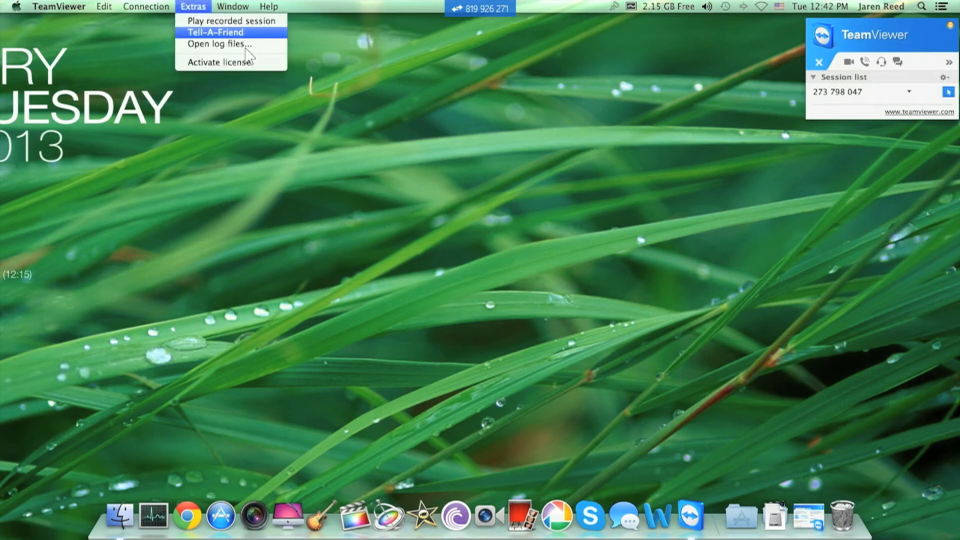
mouse_move(218, 62)
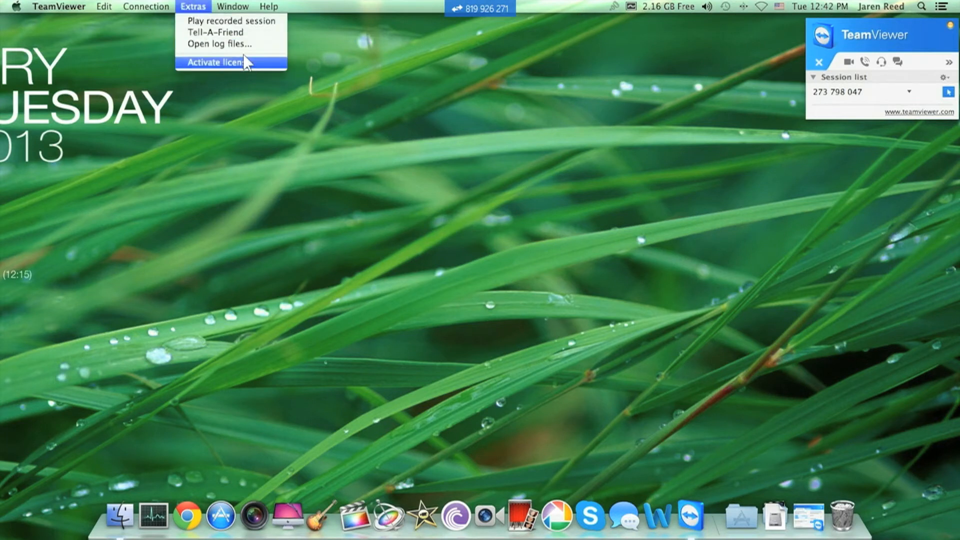
left_click(232, 6)
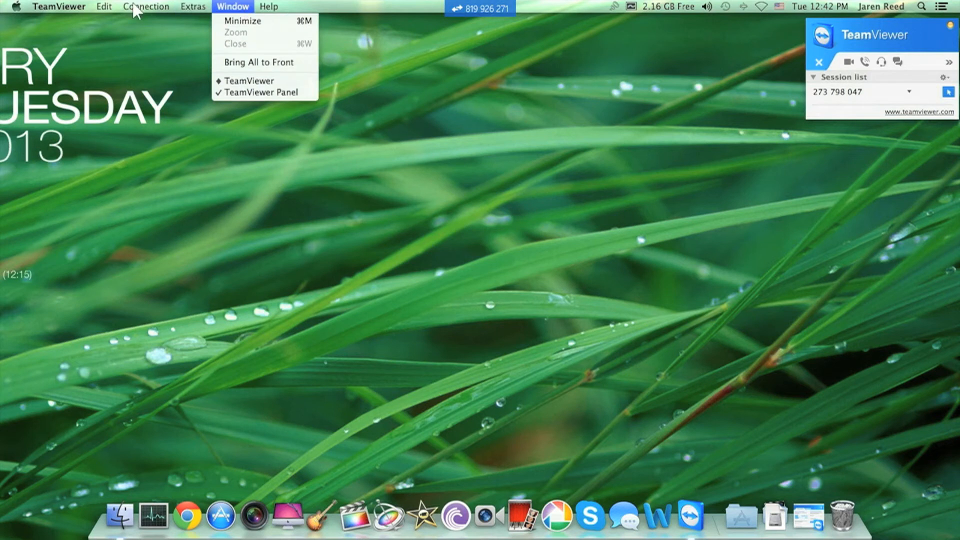
left_click(103, 7)
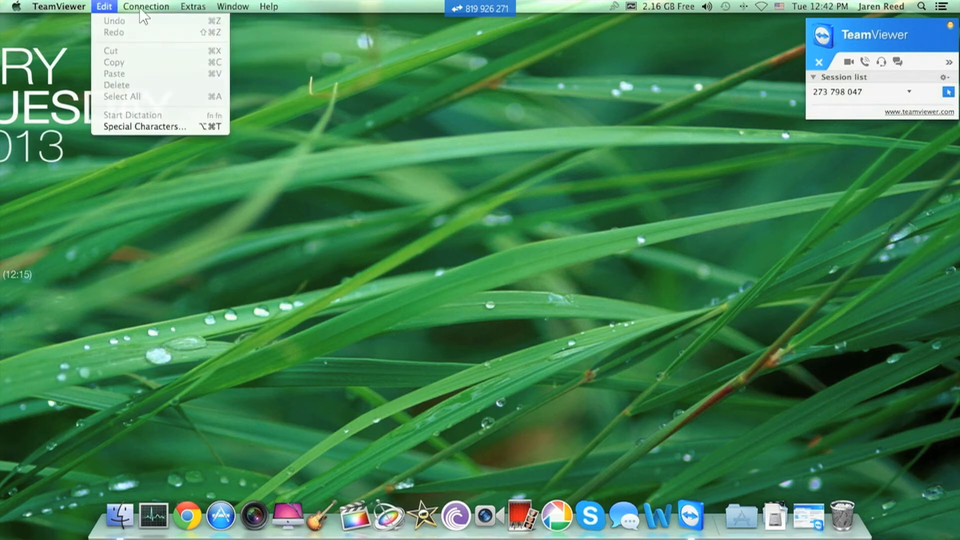
left_click(145, 7)
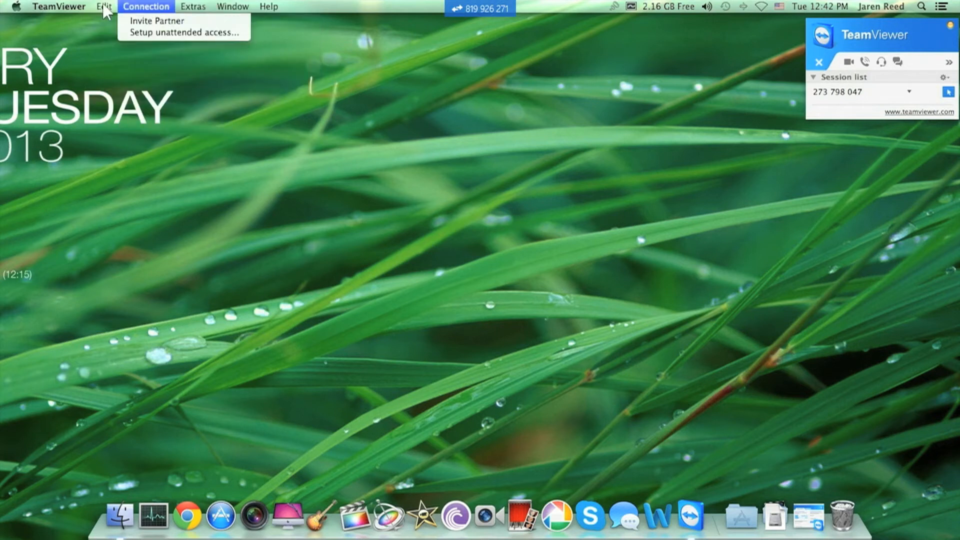
left_click(104, 6)
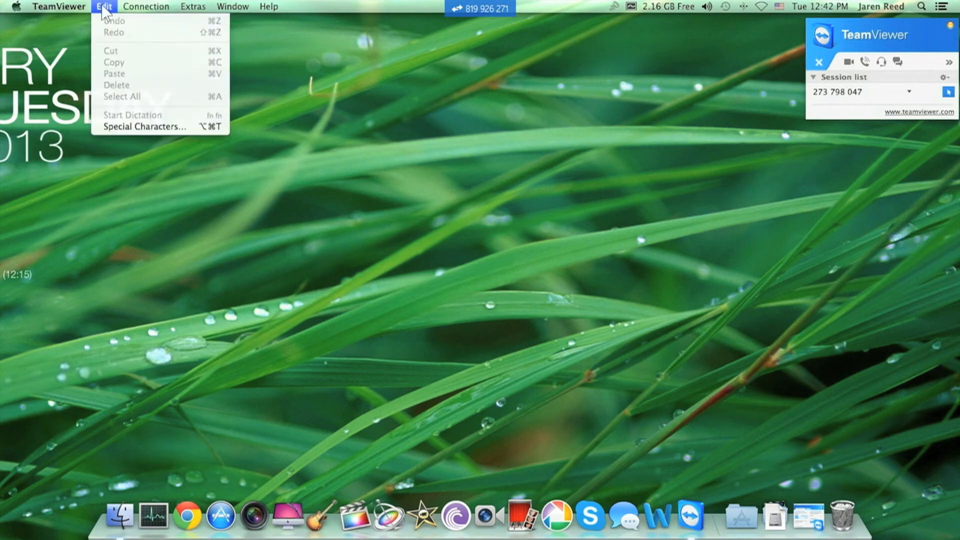
left_click(59, 6)
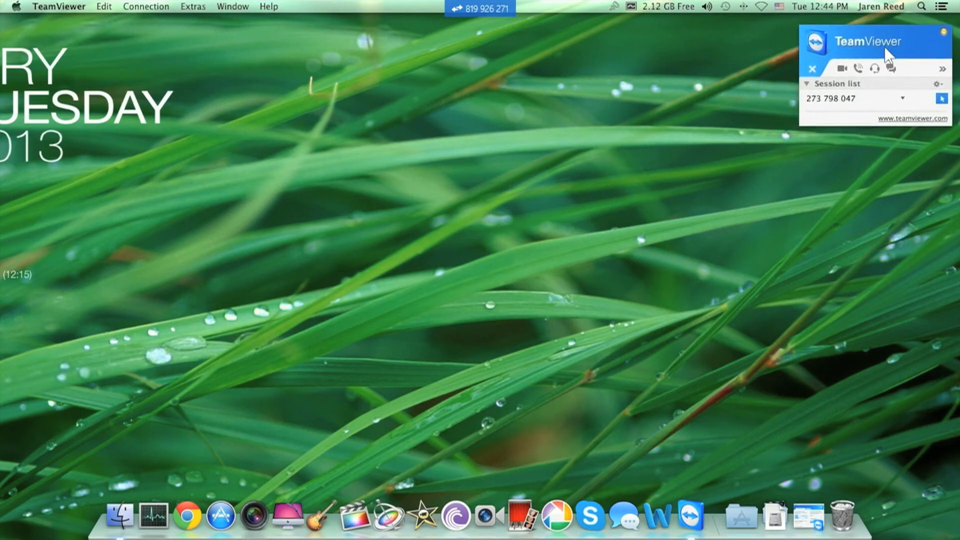
mouse_move(861, 34)
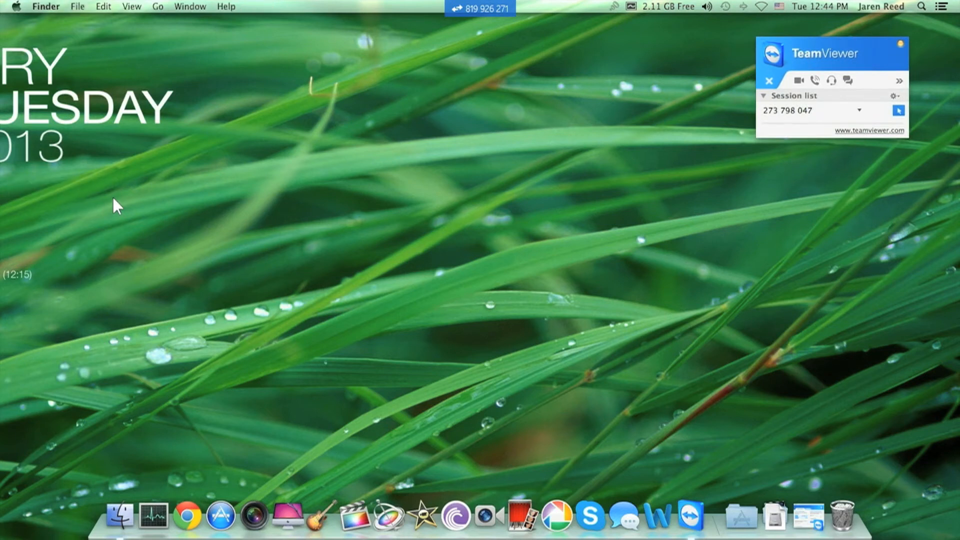
mouse_move(61, 298)
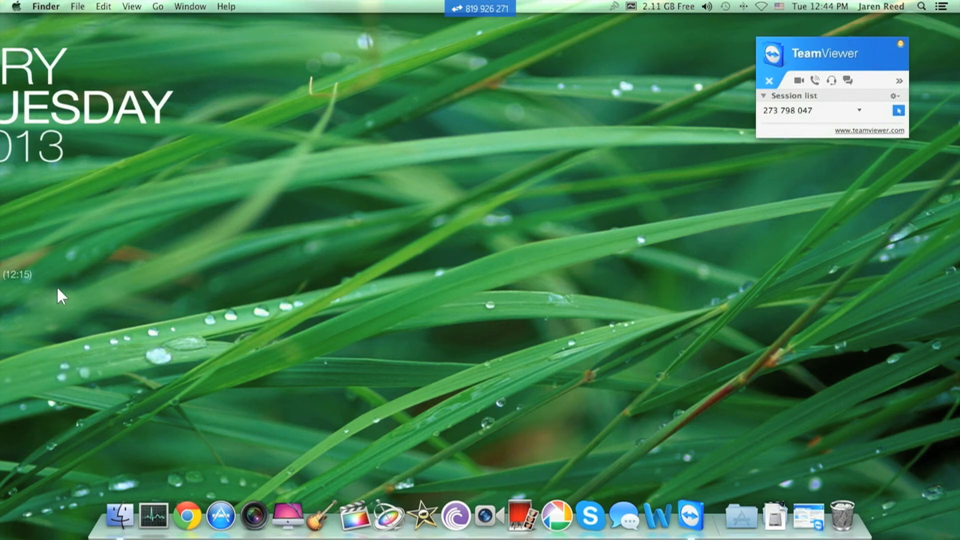
mouse_move(88, 307)
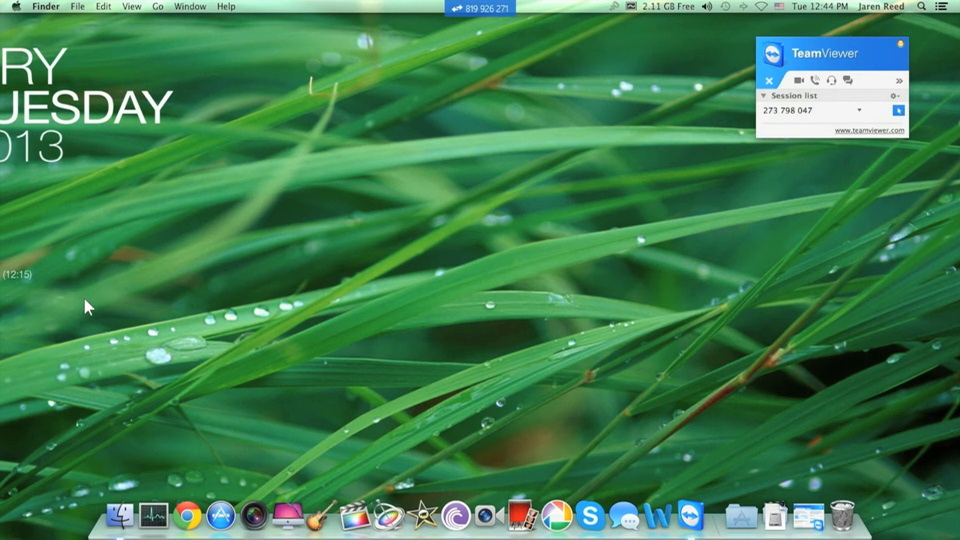
mouse_move(89, 295)
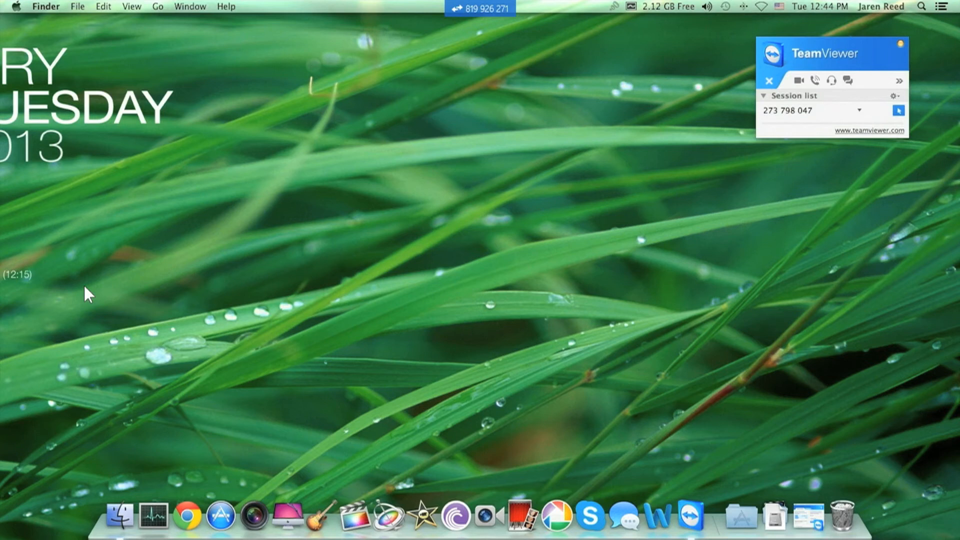
mouse_move(222, 354)
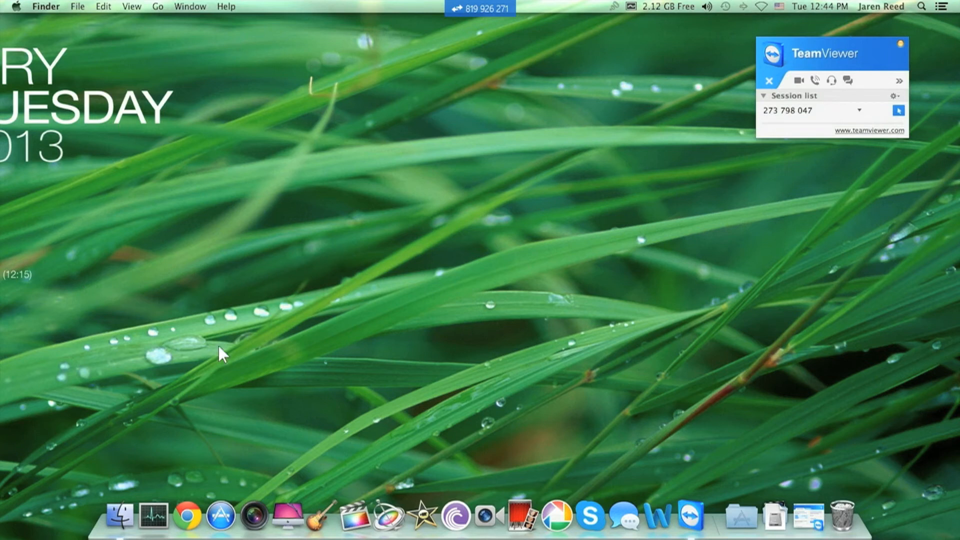
mouse_move(240, 318)
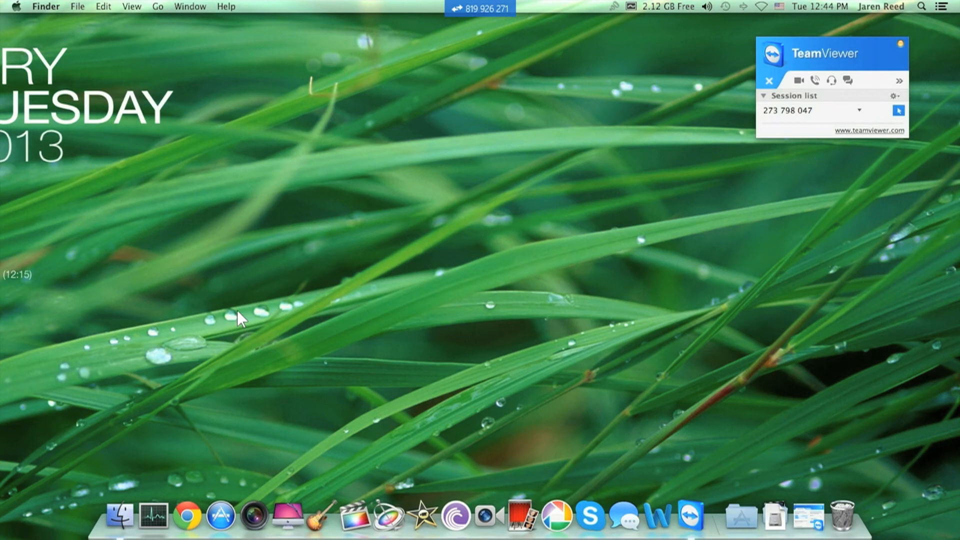
mouse_move(811, 67)
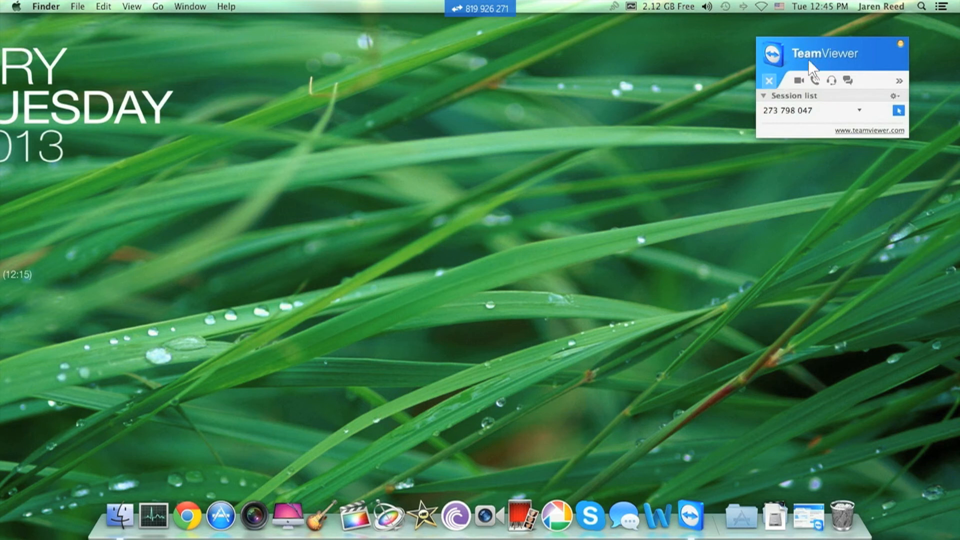
left_click(830, 54)
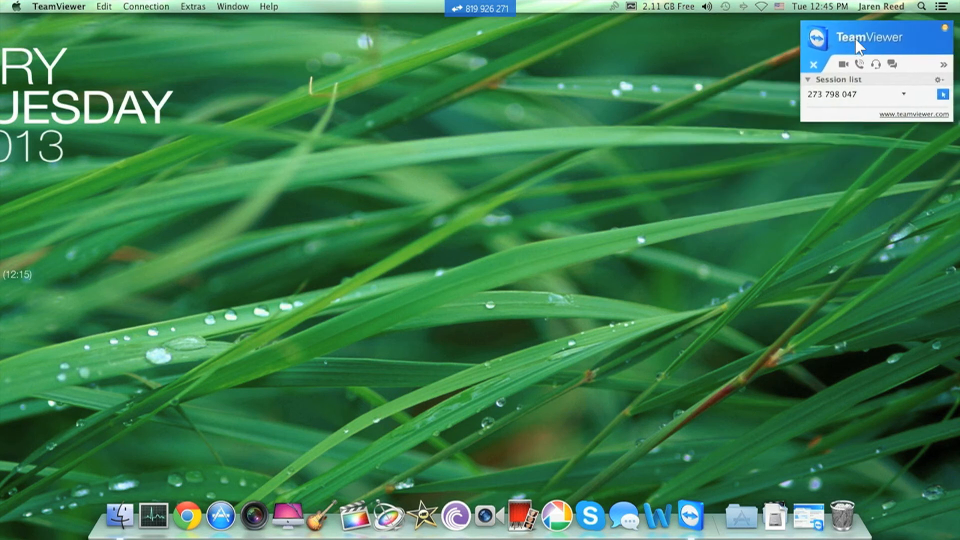
mouse_move(22, 11)
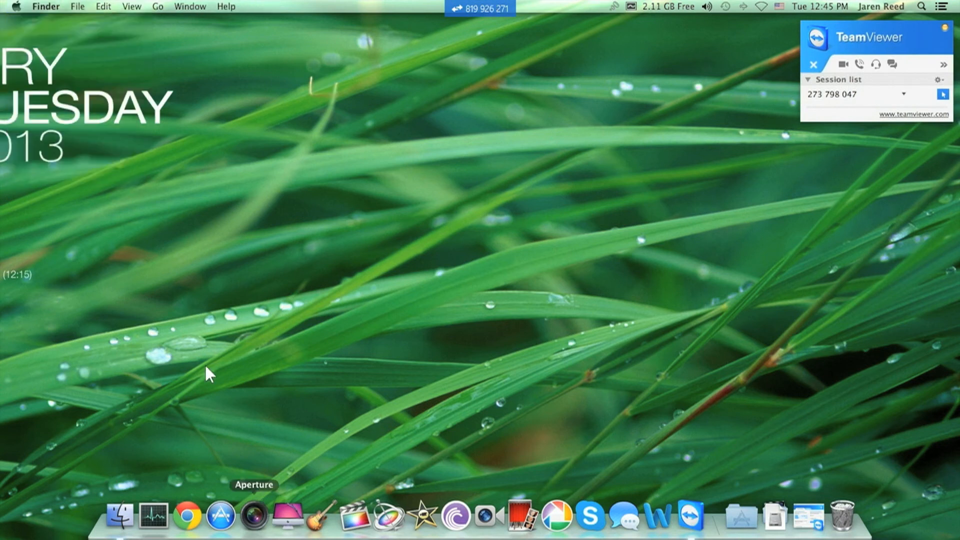
mouse_move(336, 5)
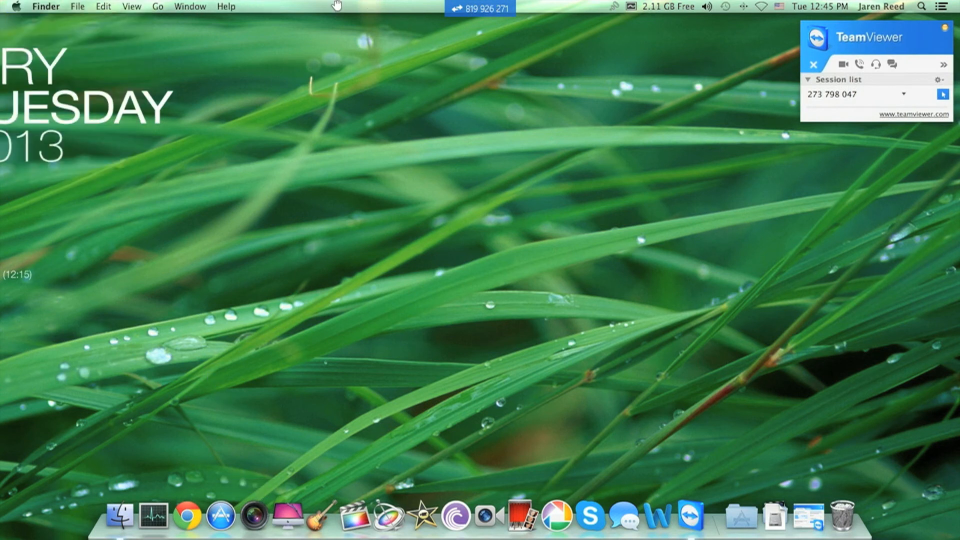
mouse_move(420, 5)
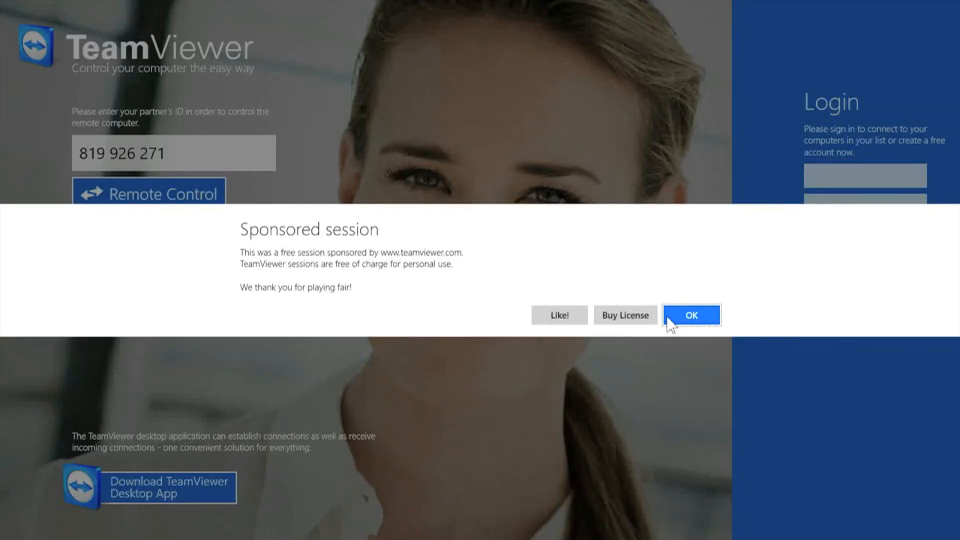
mouse_move(667, 331)
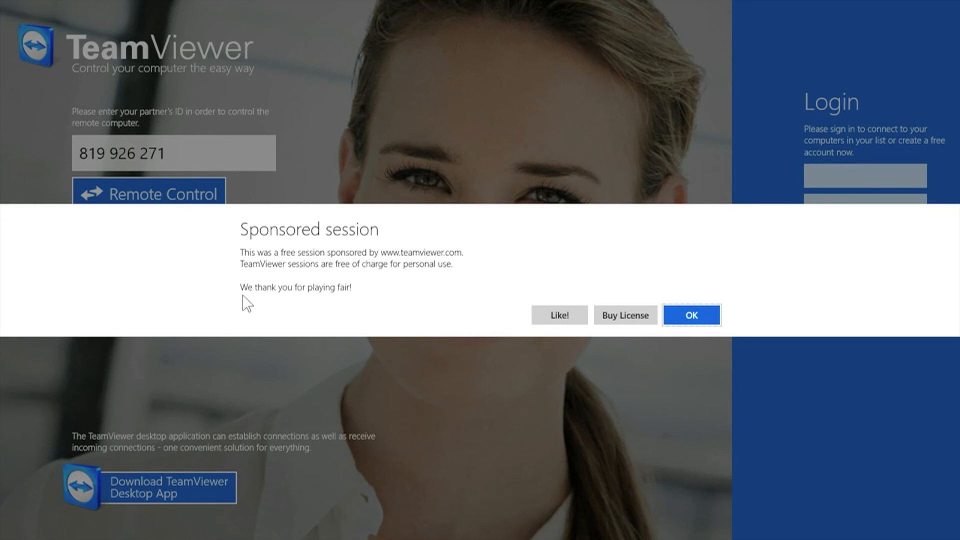
mouse_move(331, 279)
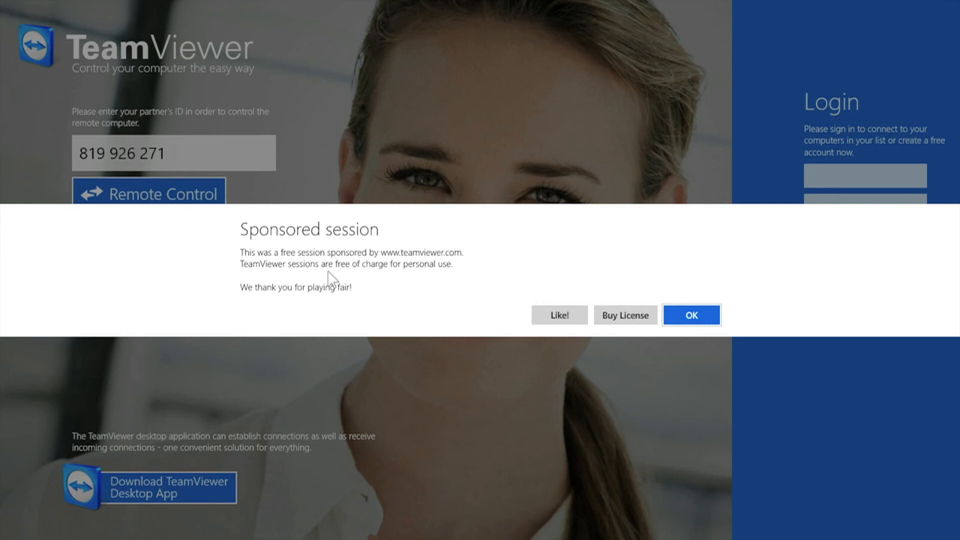
mouse_move(228, 294)
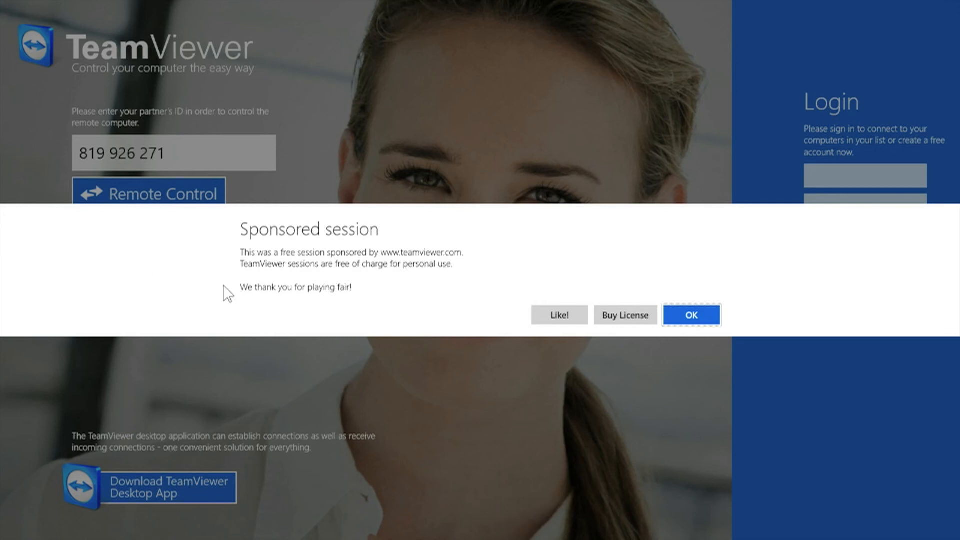
mouse_move(327, 274)
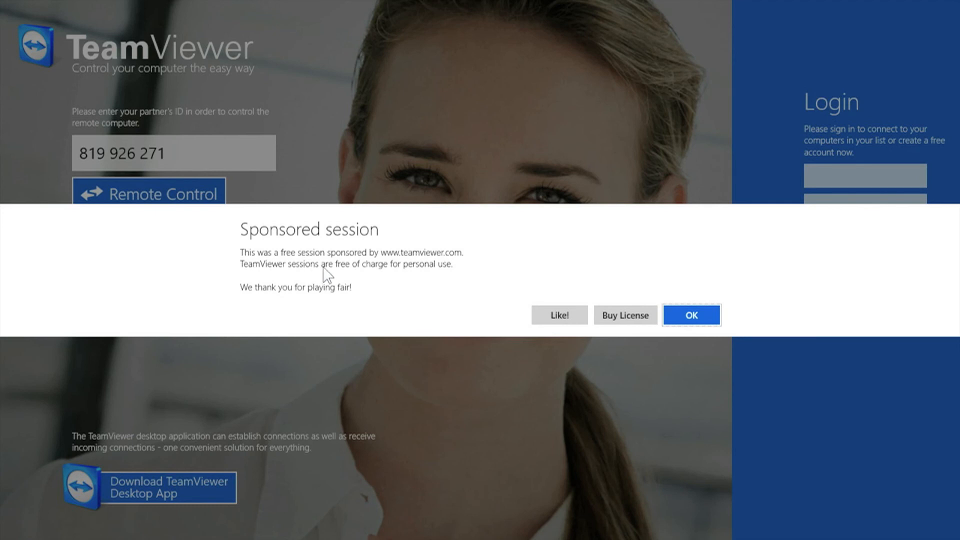
mouse_move(401, 285)
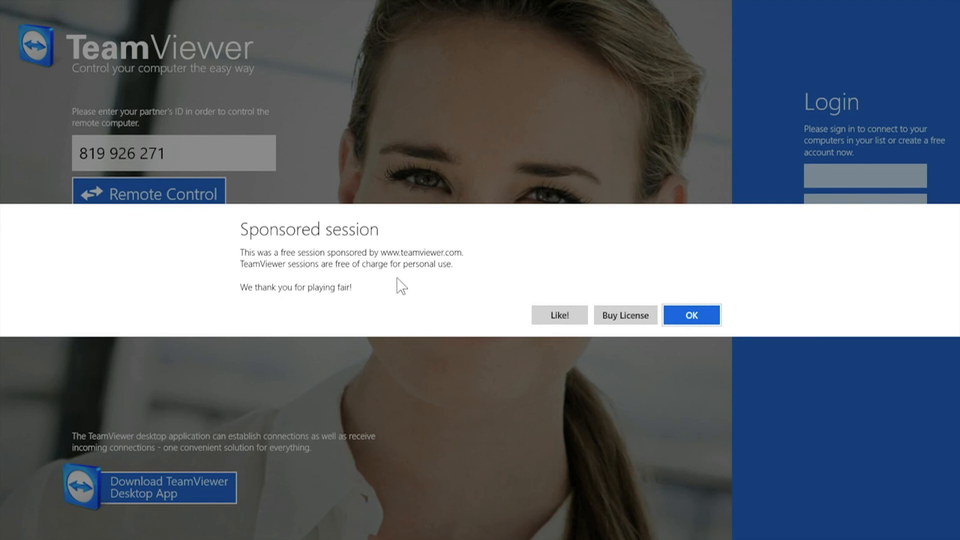
mouse_move(328, 305)
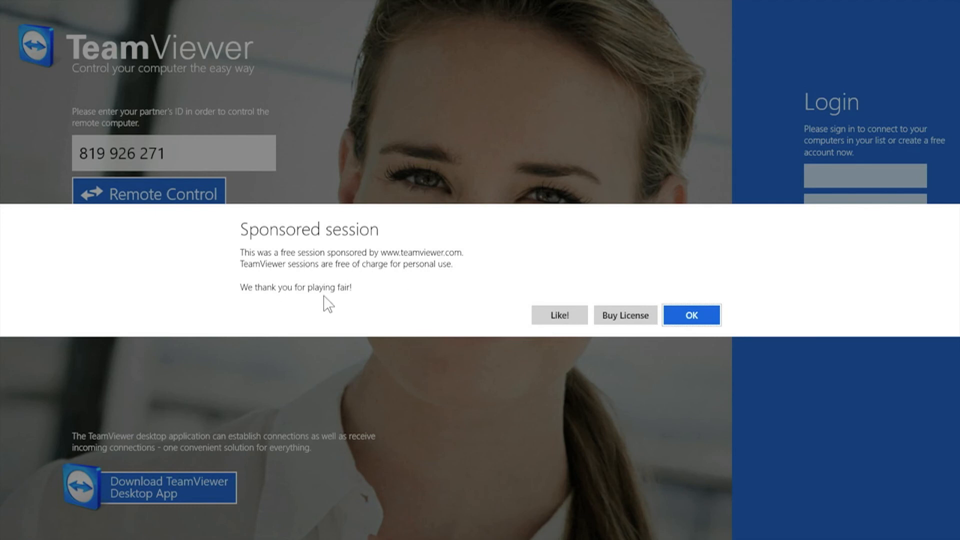
mouse_move(399, 300)
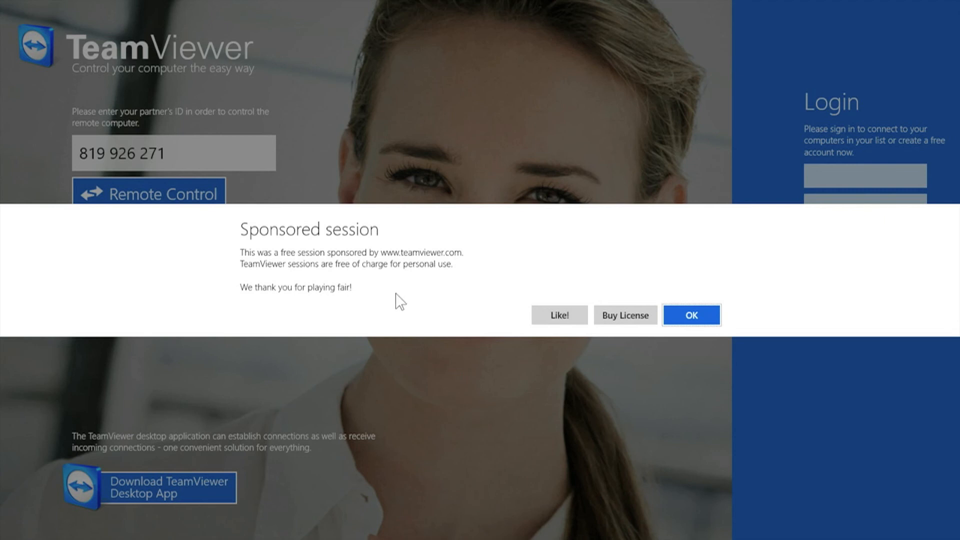
mouse_move(626, 321)
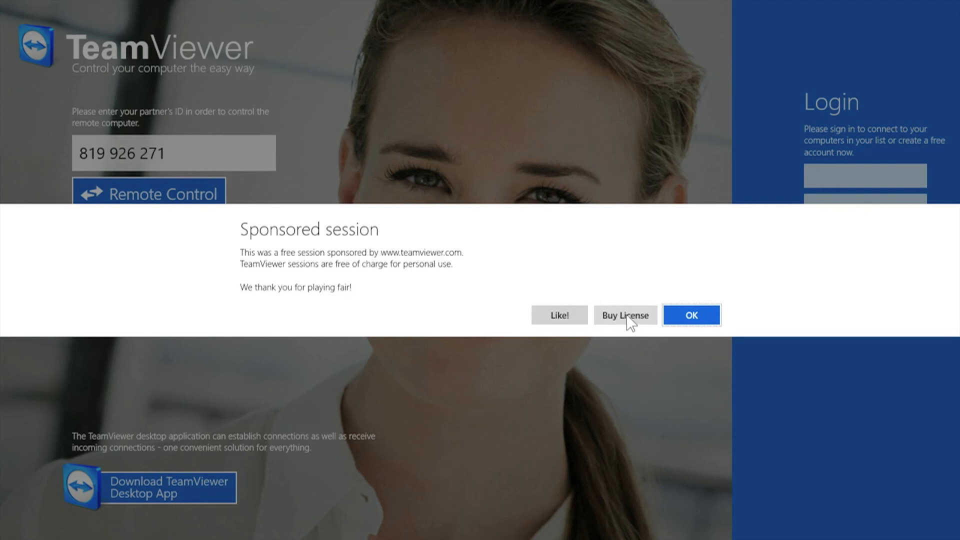
mouse_move(690, 315)
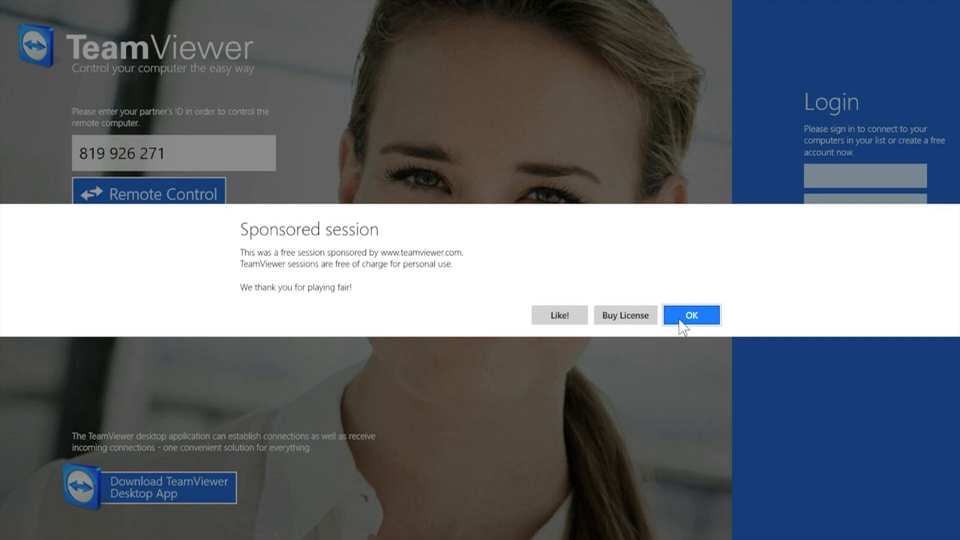
Step: Acknowledge the Sponsored session notice to return to the start screen
left_click(691, 314)
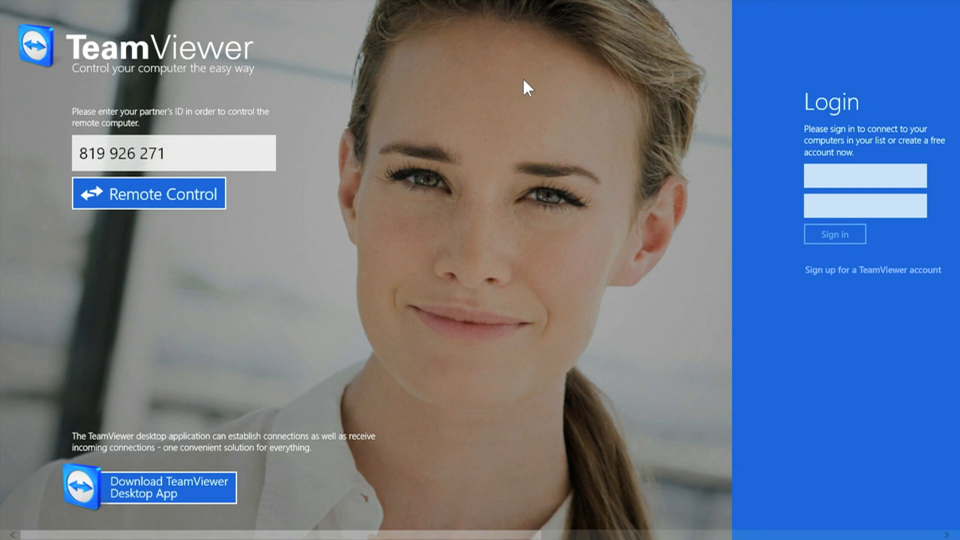
mouse_move(553, 5)
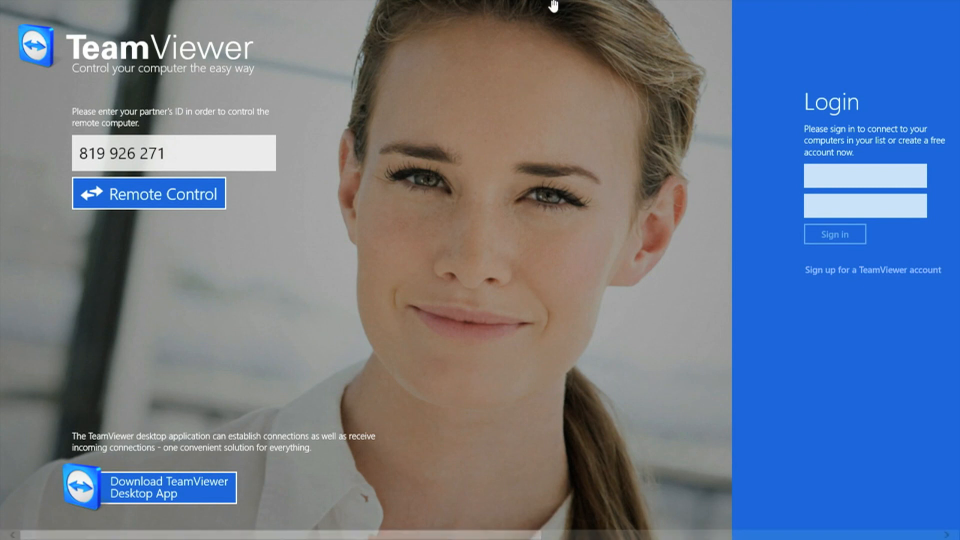
mouse_move(400, 357)
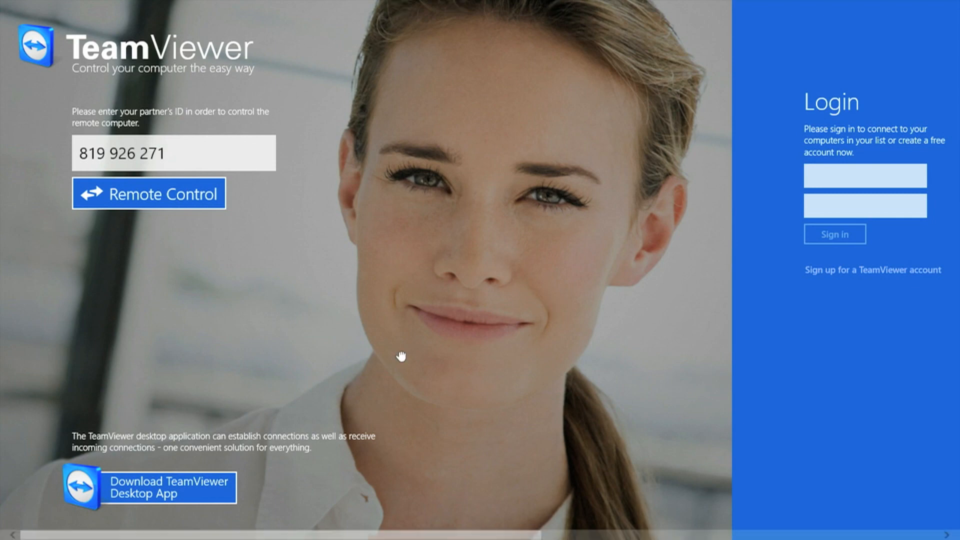